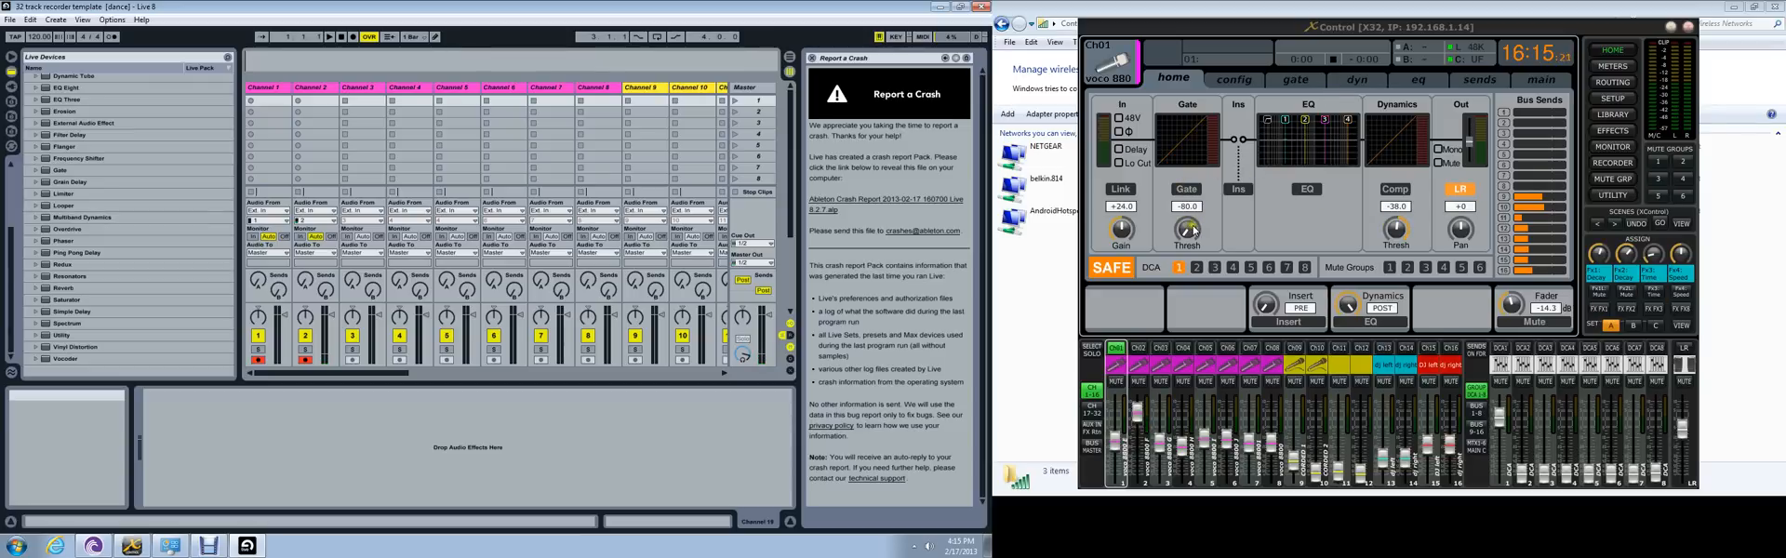
pyautogui.moveTo(1091, 239)
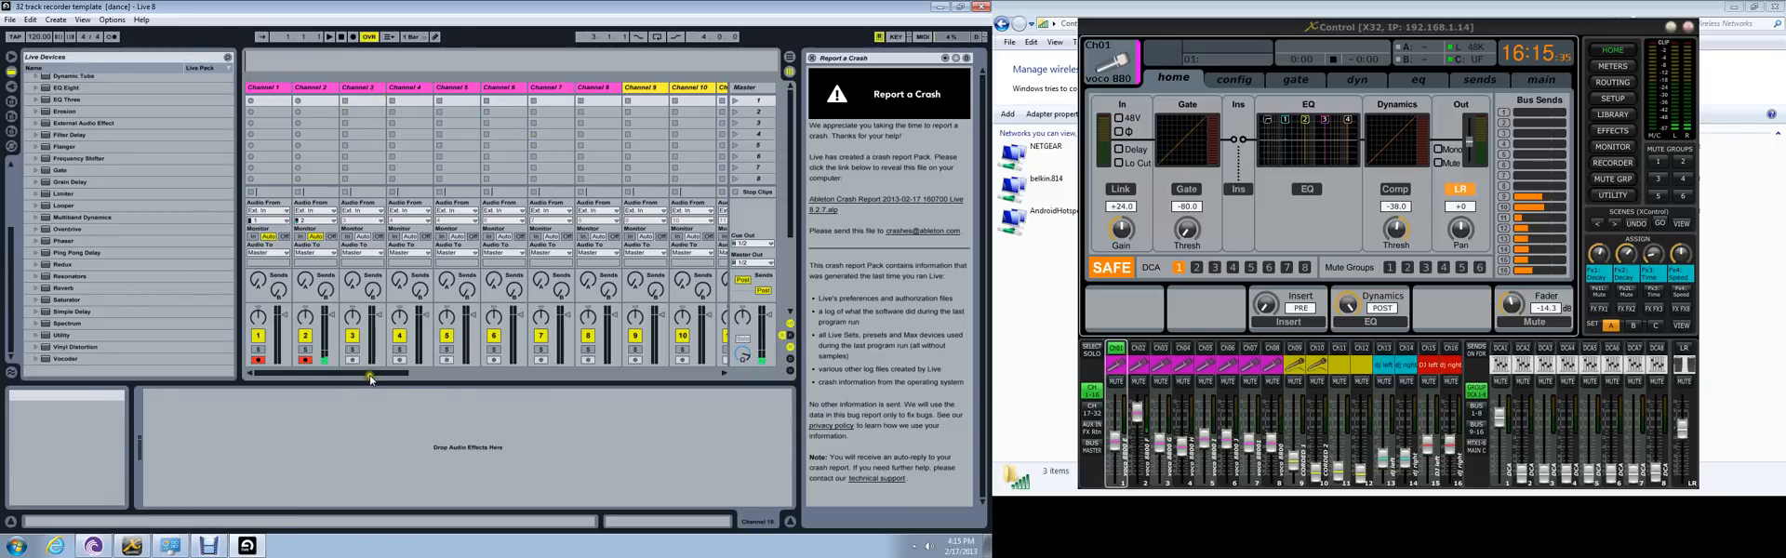
pyautogui.moveTo(475, 156)
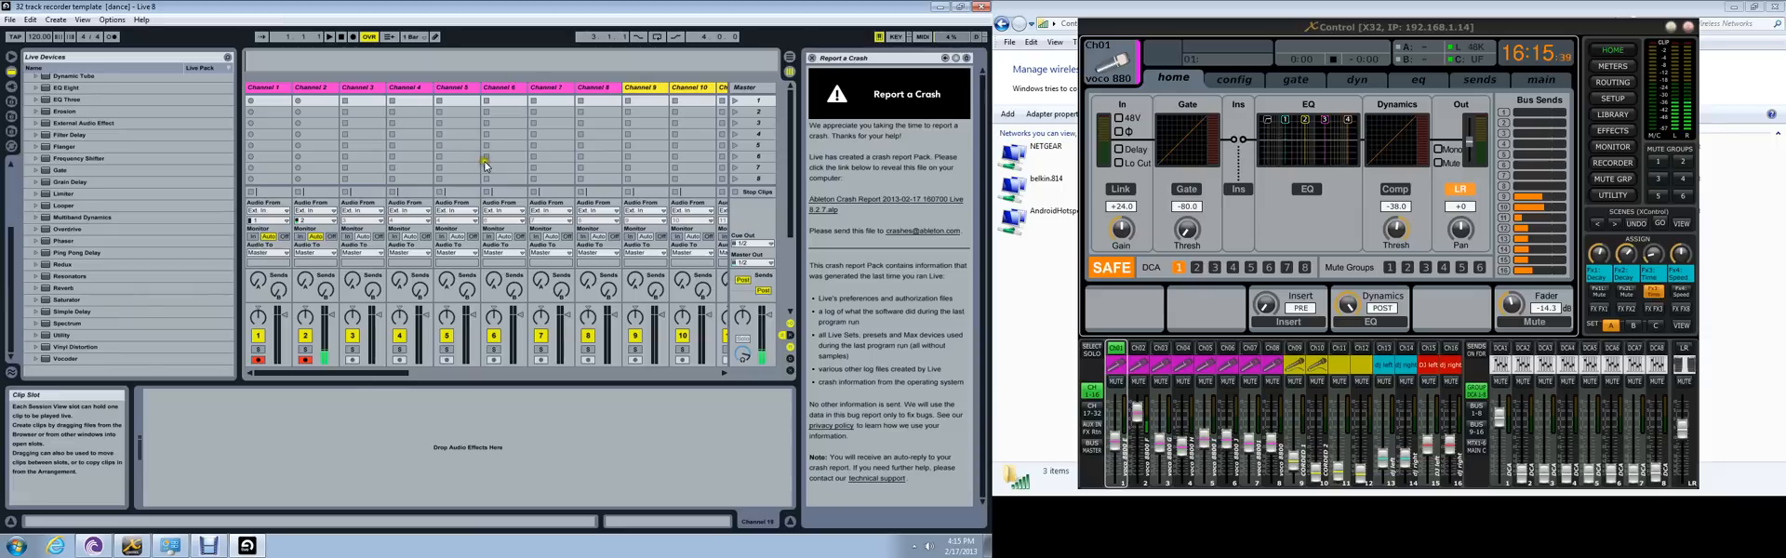
pyautogui.moveTo(450, 157)
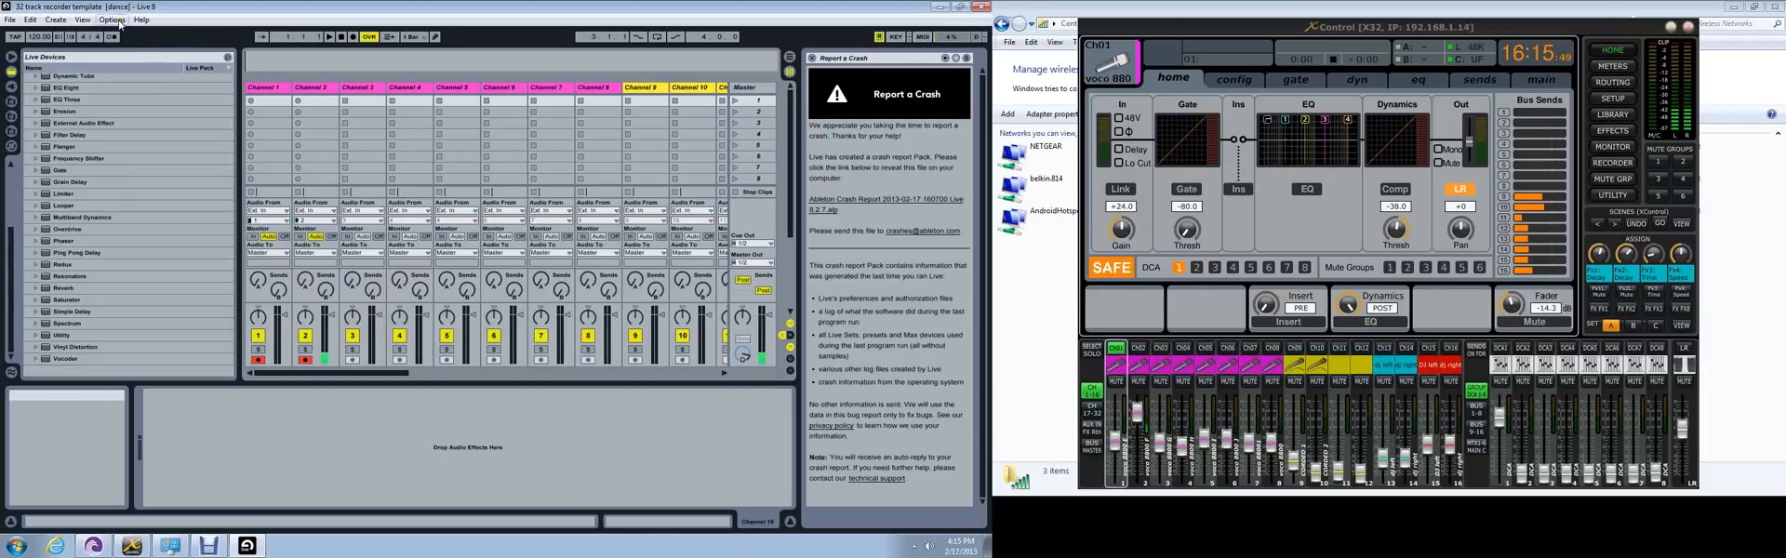
# Open Live's Preferences from the Options menu to reach the Behringer X32 USB ASIO audio settings.
pyautogui.click(113, 20)
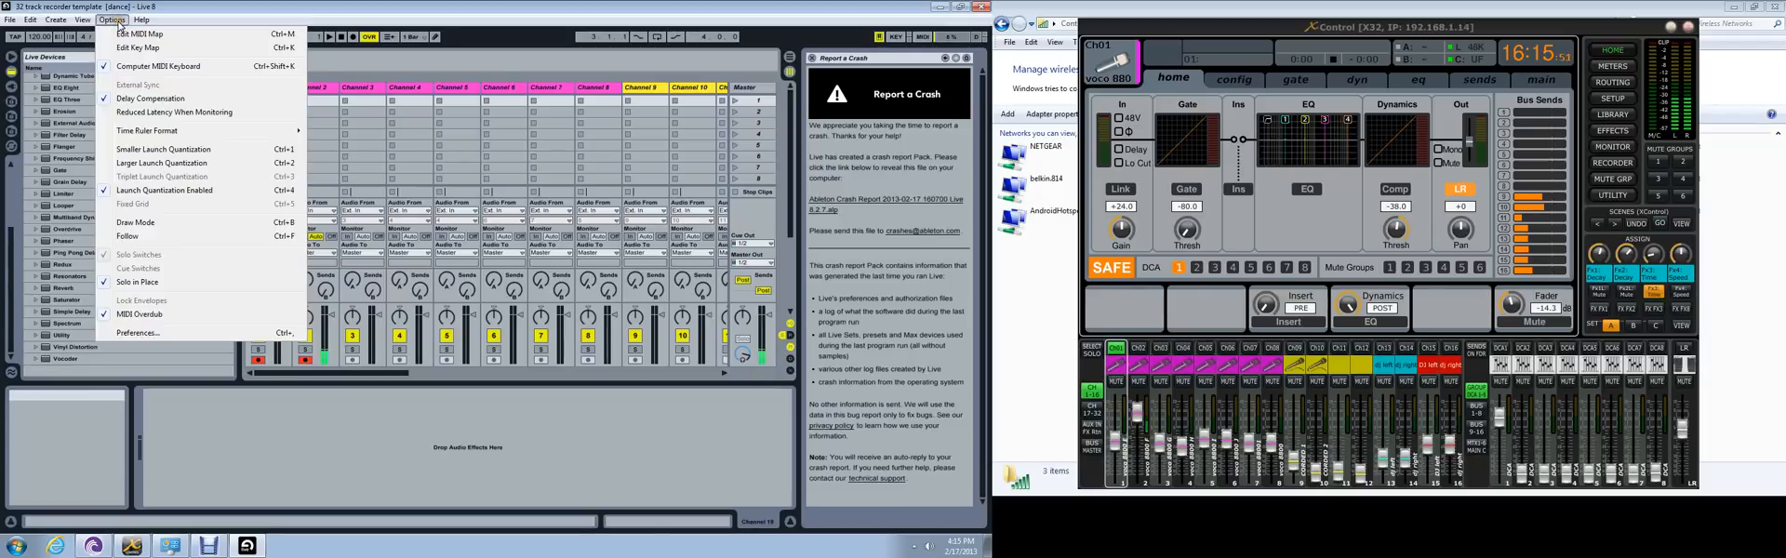
pyautogui.moveTo(138, 333)
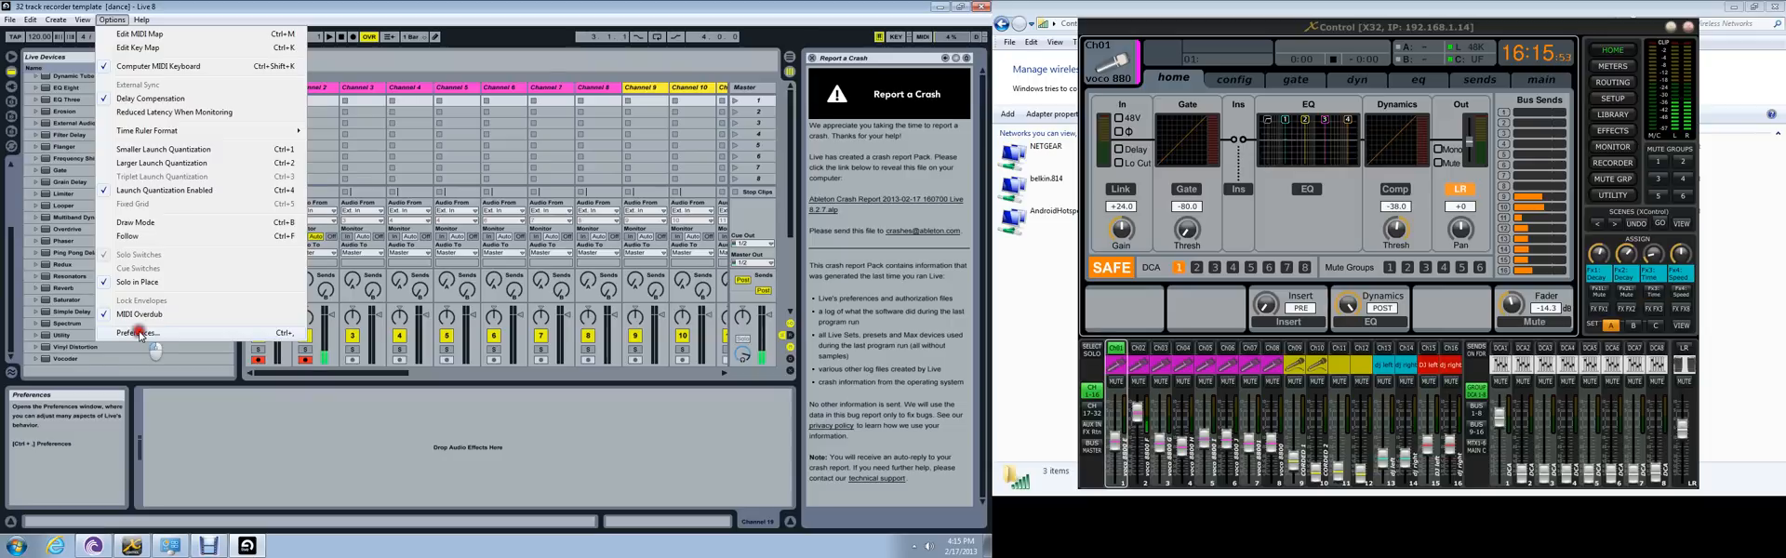
pyautogui.click(138, 331)
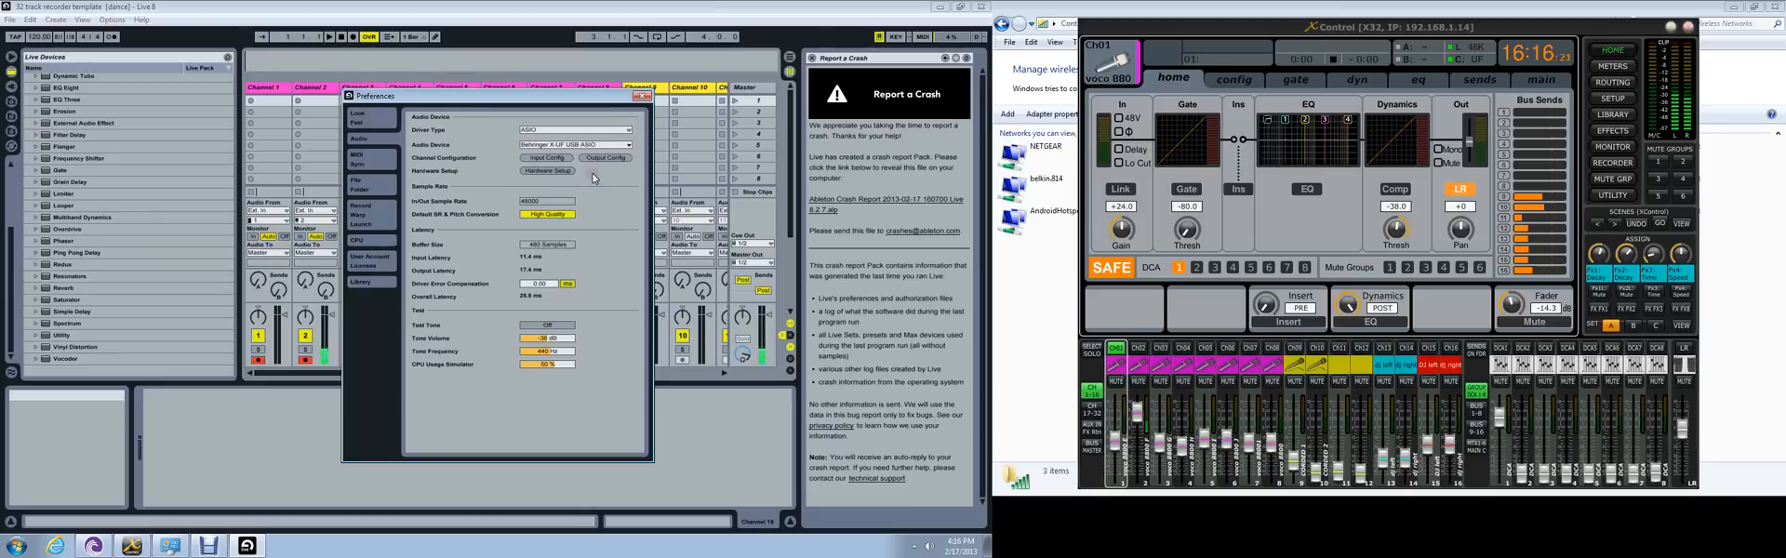
pyautogui.moveTo(593, 145)
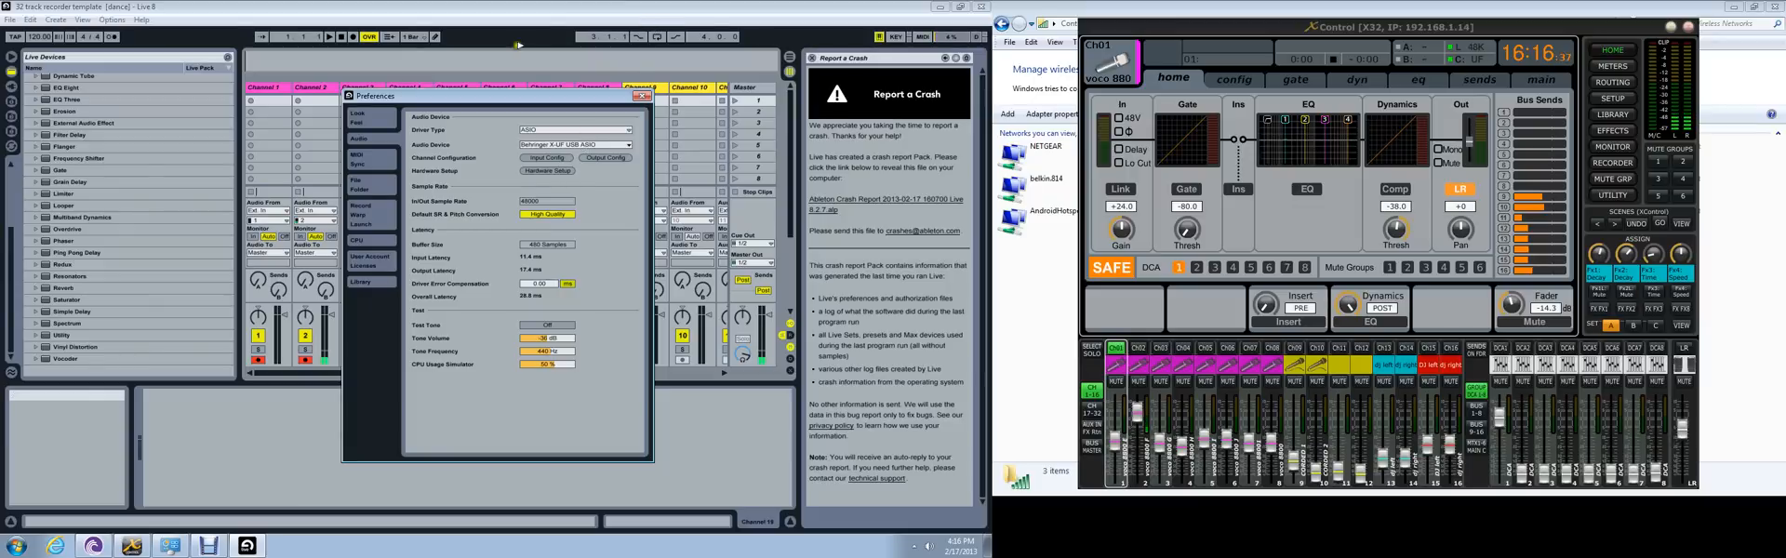
pyautogui.moveTo(596, 171)
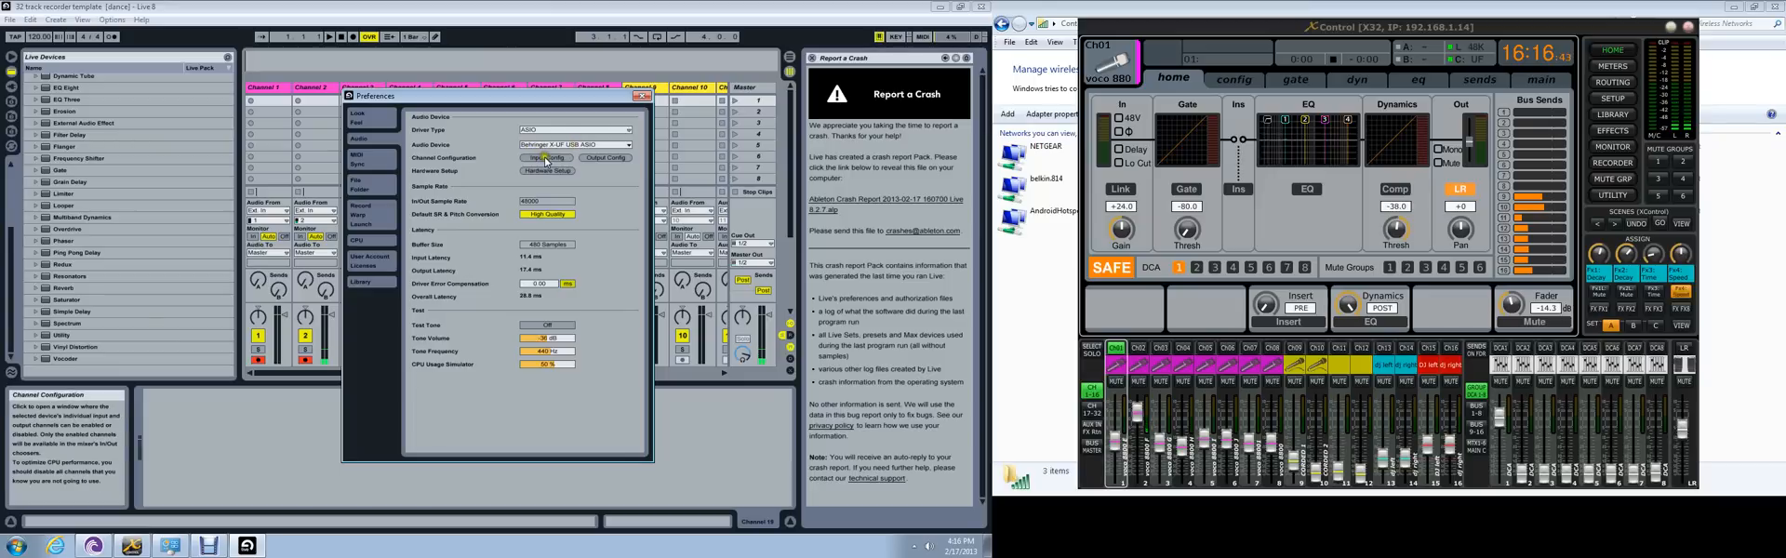
# In Input Config, enable the X32 mono input pairs 1&2 through 31&32 and confirm.
pyautogui.click(547, 157)
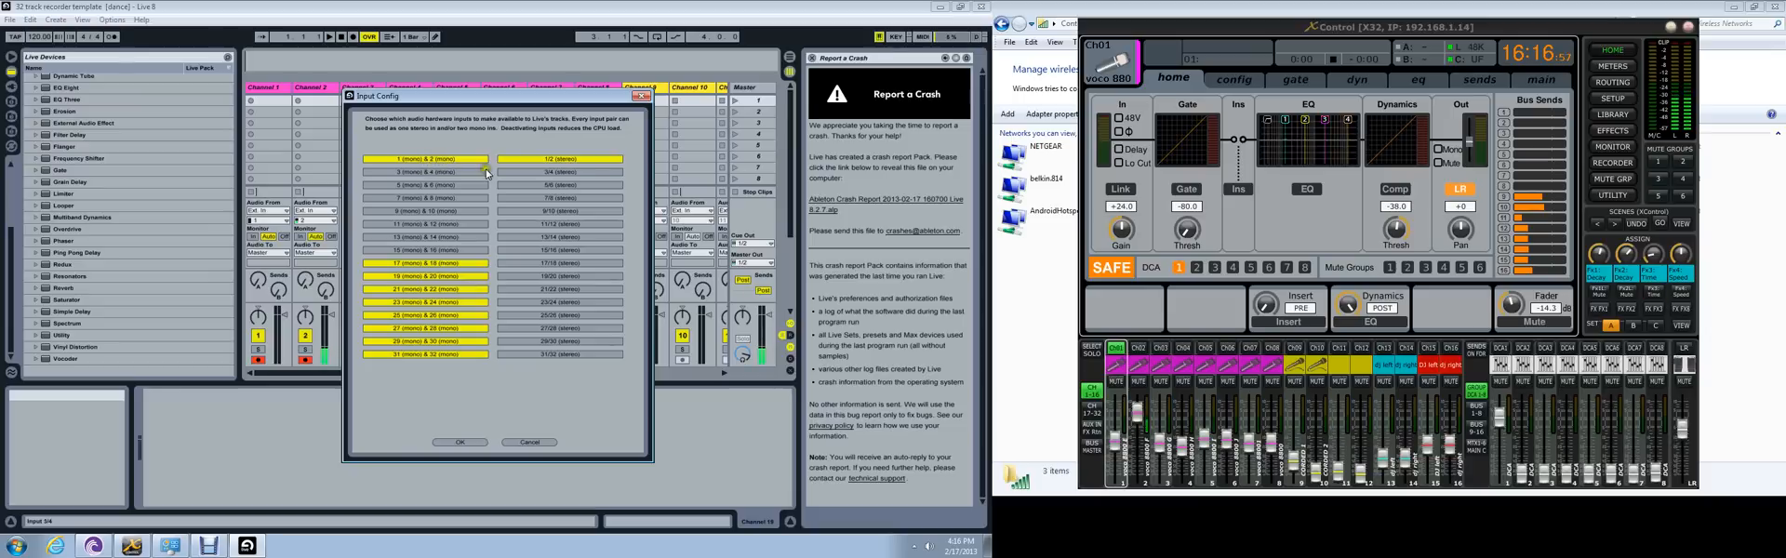
pyautogui.click(558, 158)
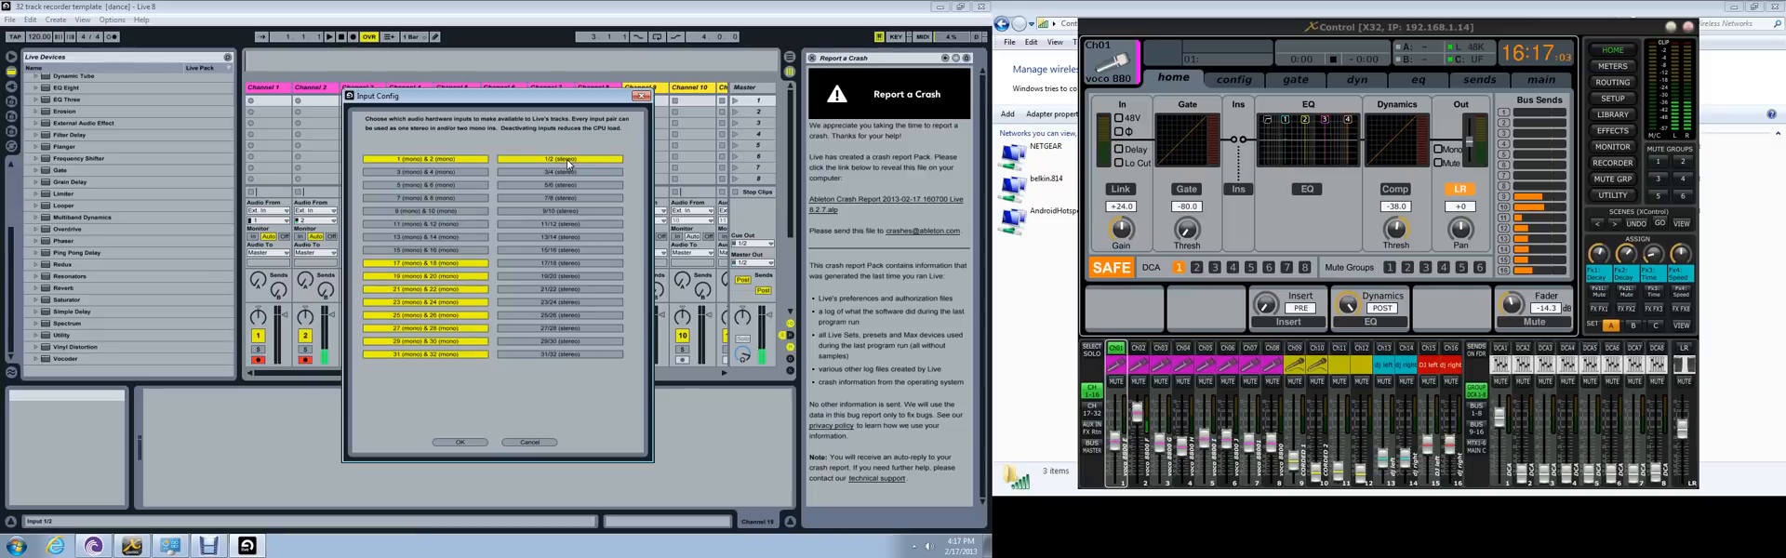
pyautogui.click(426, 173)
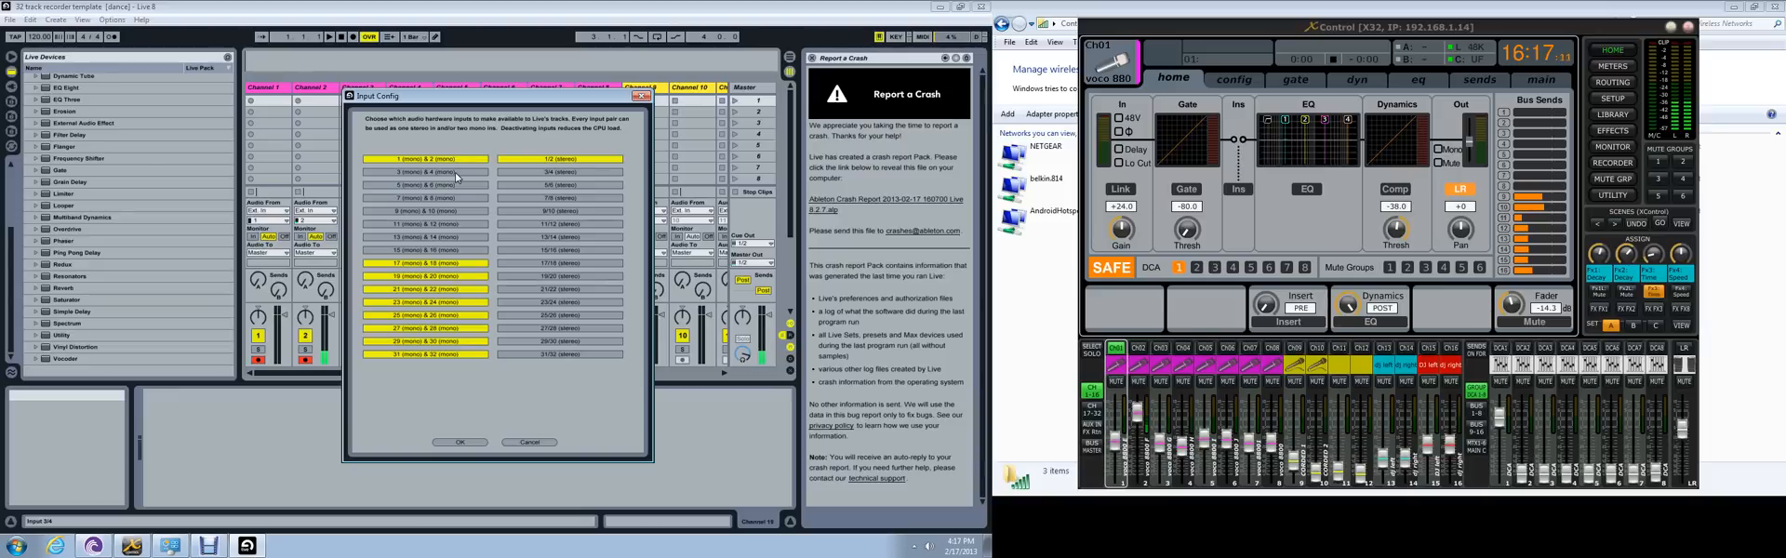
pyautogui.moveTo(456, 173)
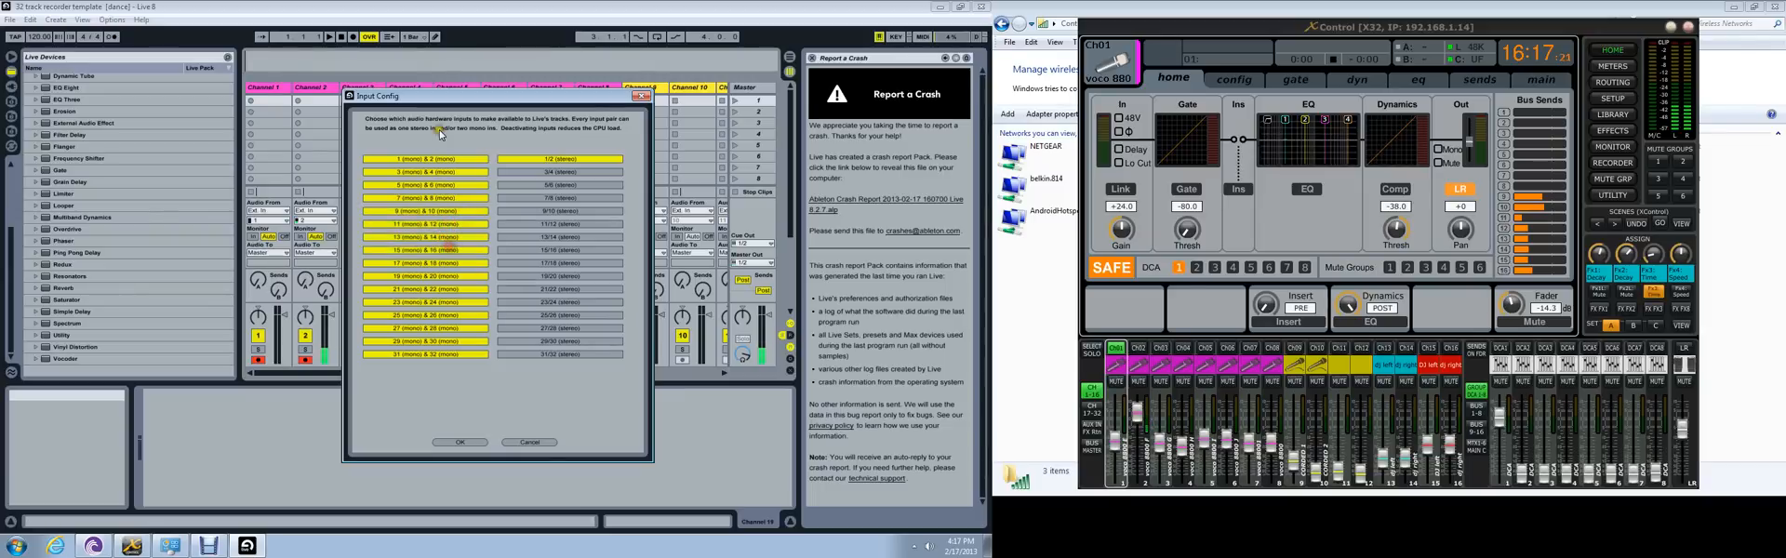
pyautogui.click(427, 171)
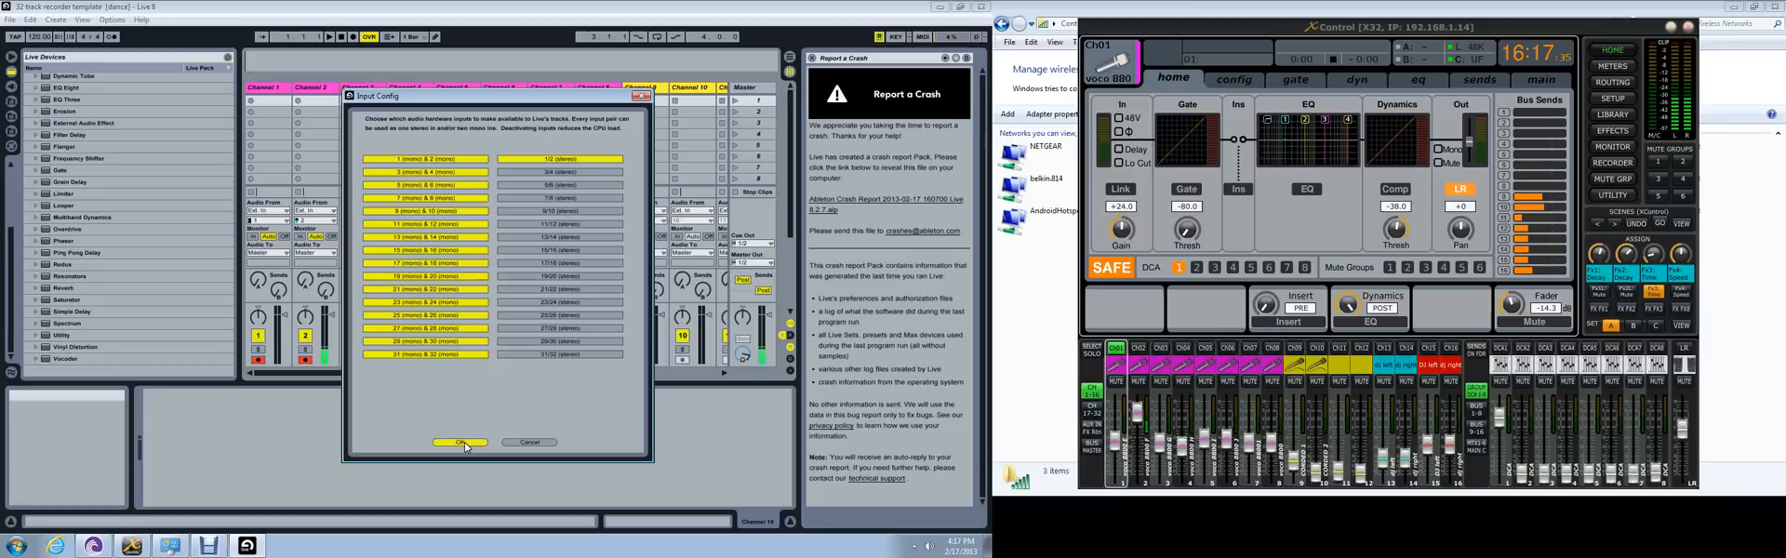
pyautogui.click(462, 442)
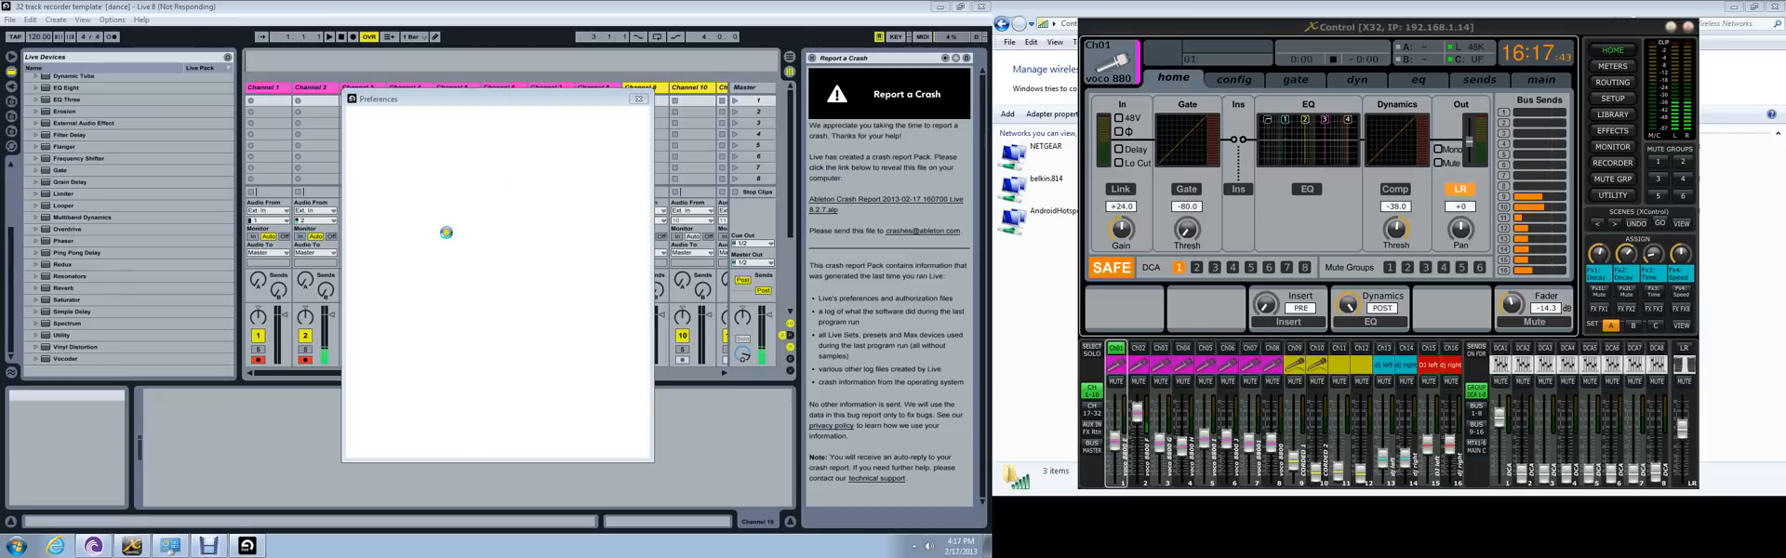
pyautogui.click(356, 138)
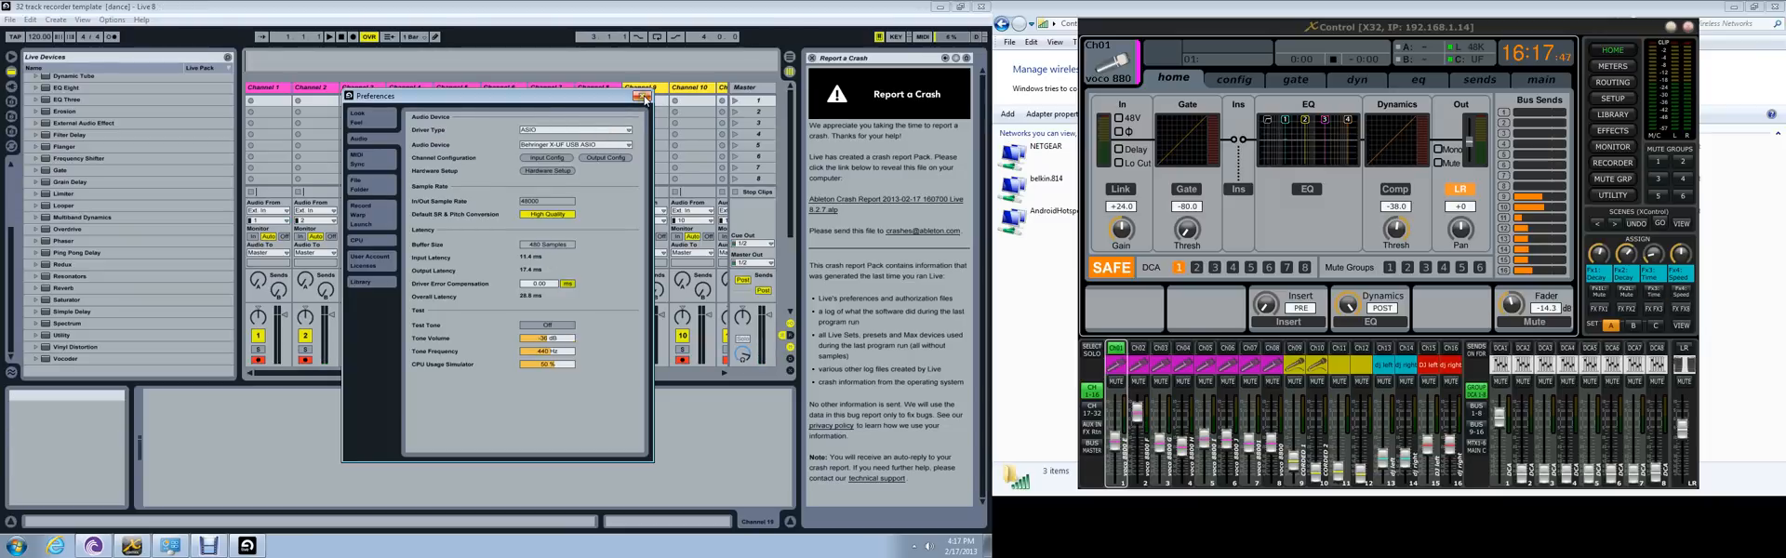
# Close Preferences and open a channel track's Audio From input chooser.
pyautogui.click(644, 96)
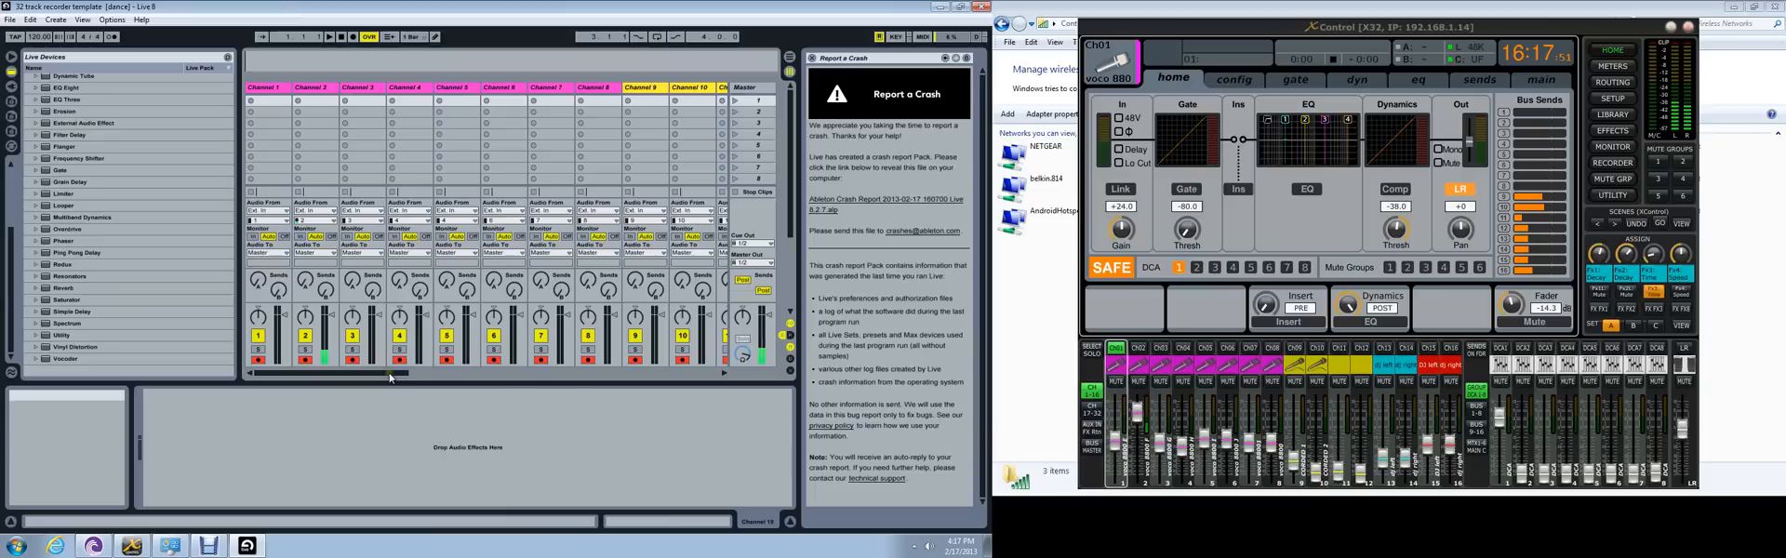
pyautogui.moveTo(268, 100)
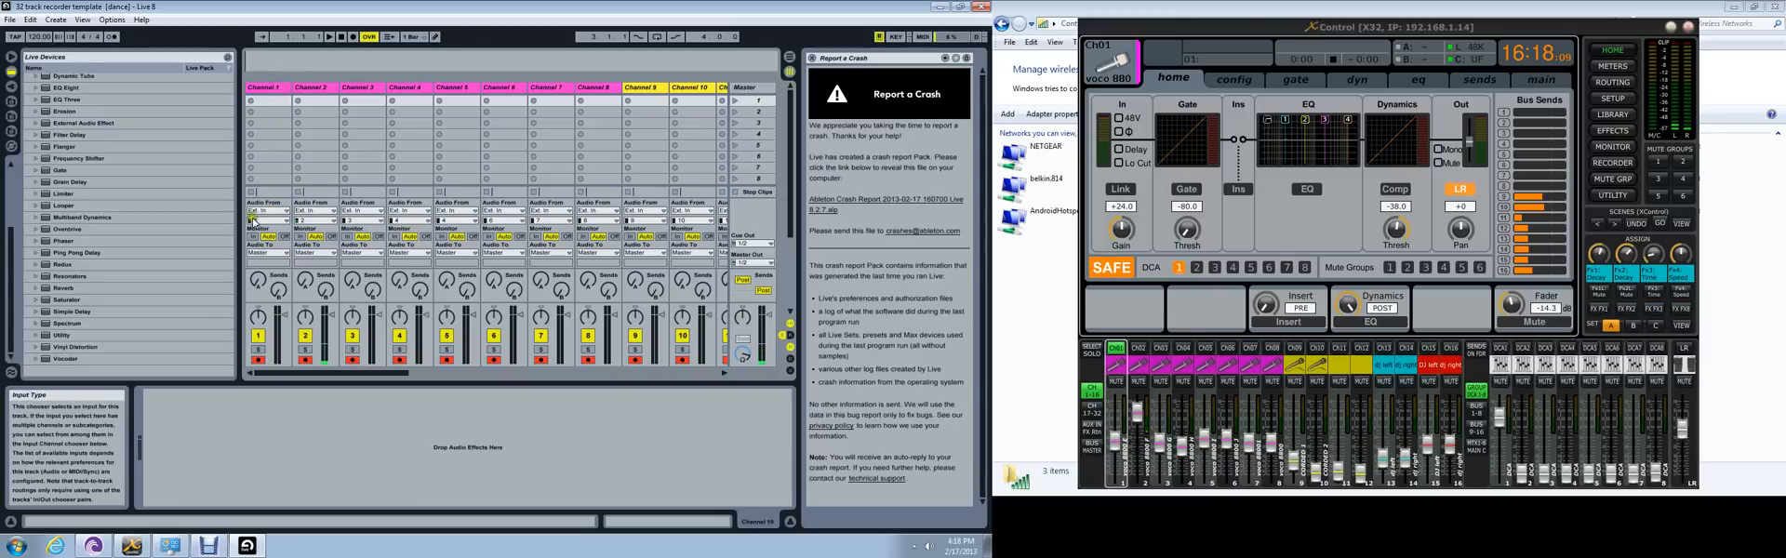
pyautogui.click(267, 220)
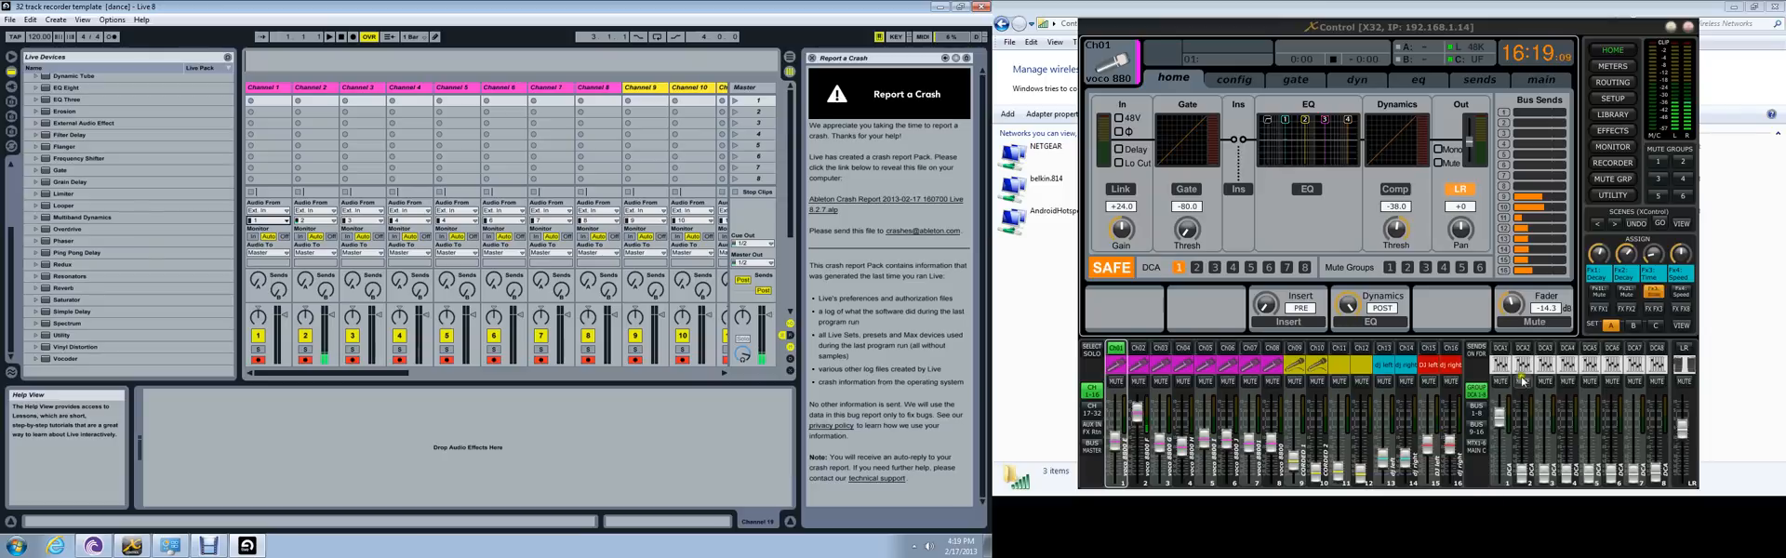
pyautogui.moveTo(1503, 424)
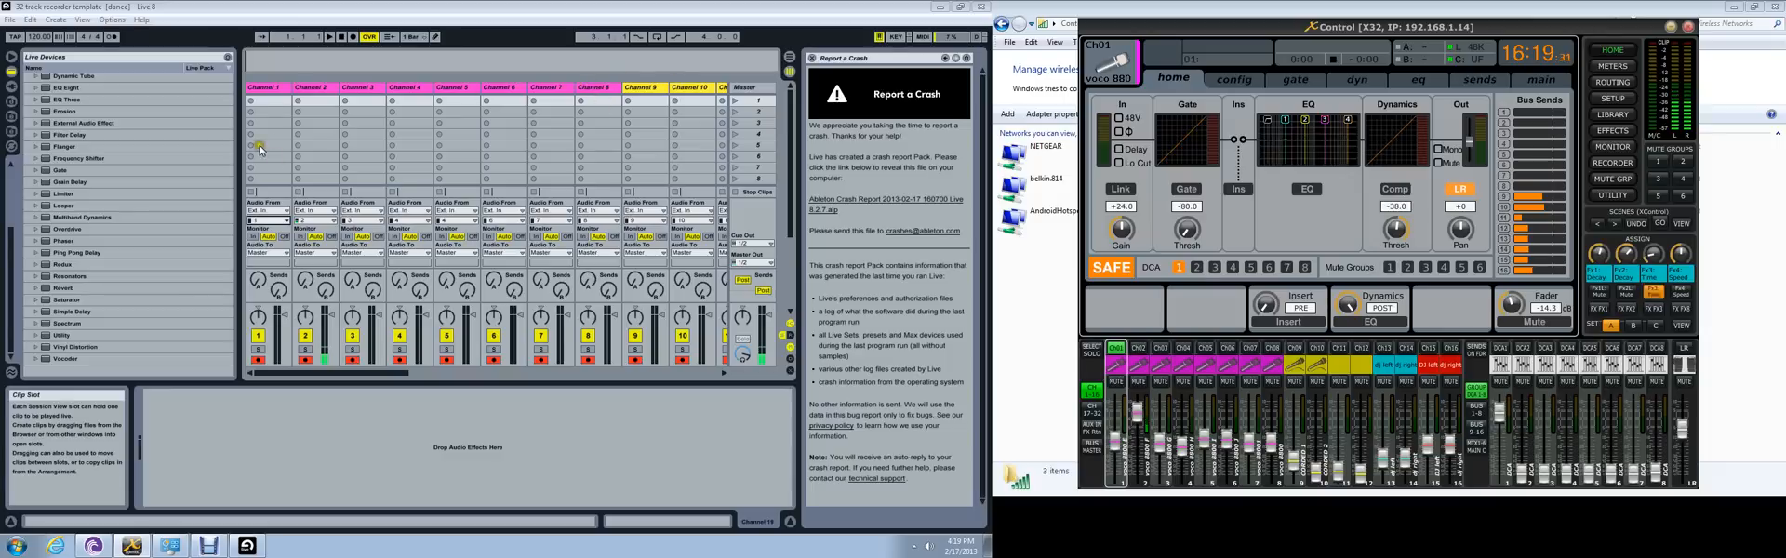
pyautogui.moveTo(274, 86)
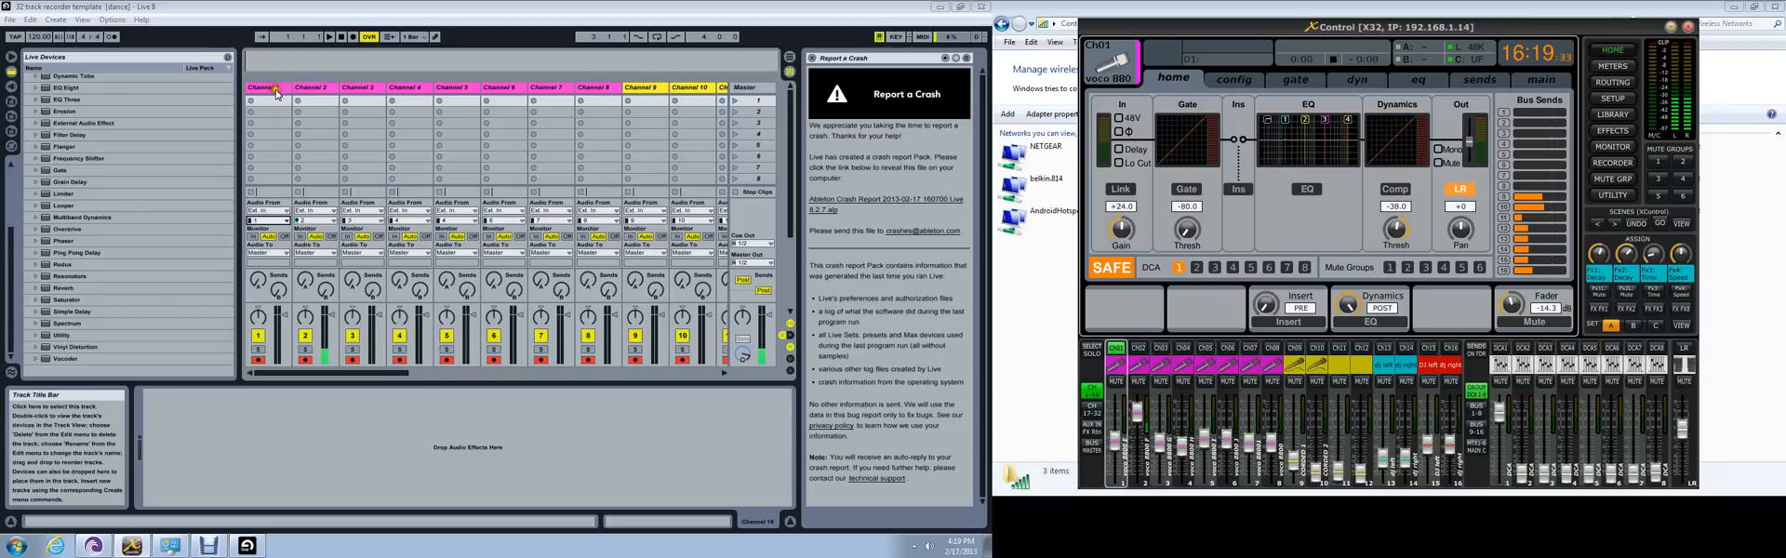
pyautogui.rightClick(274, 87)
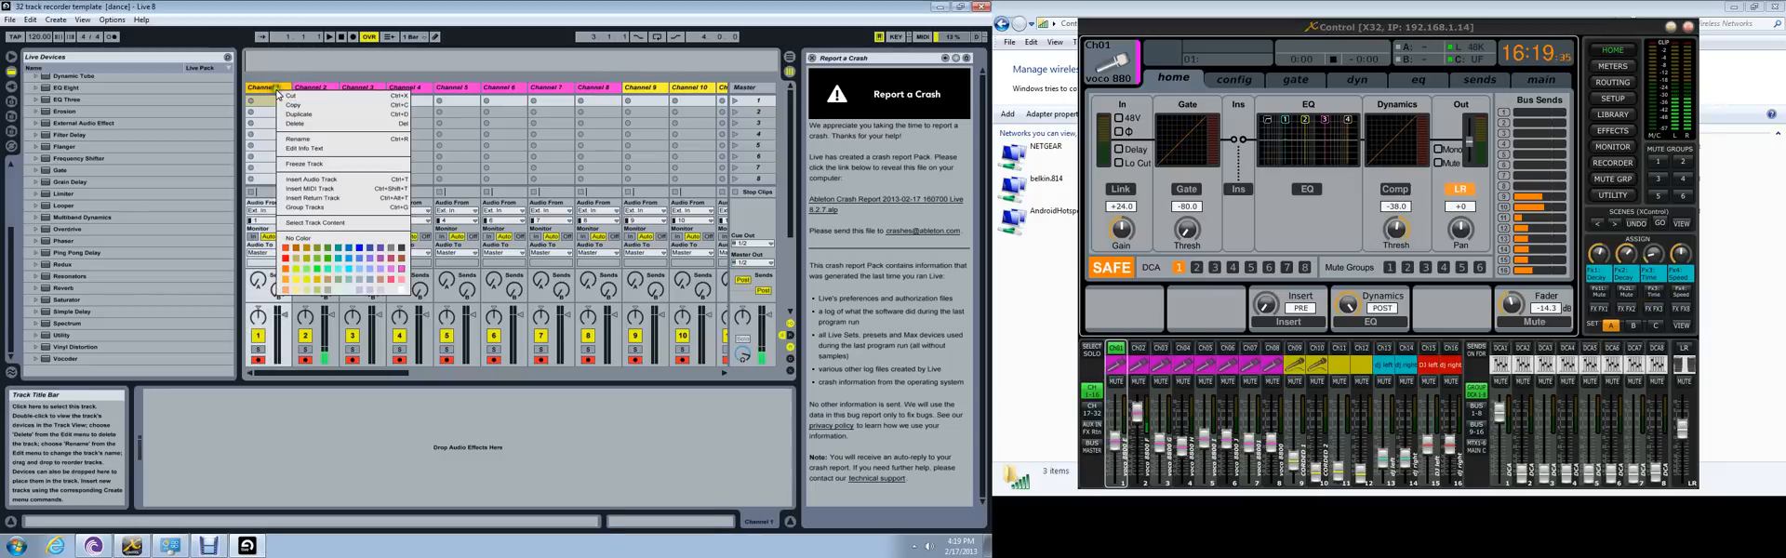
pyautogui.moveTo(310, 139)
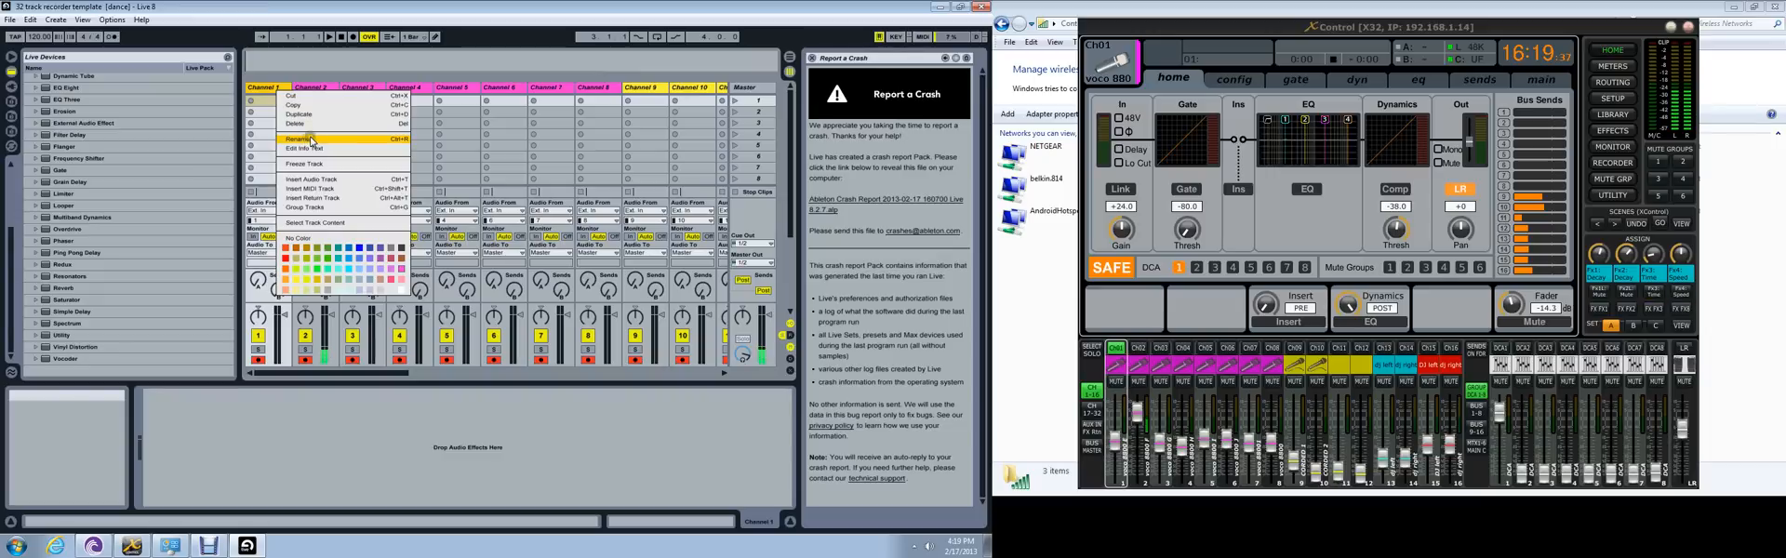
pyautogui.click(305, 144)
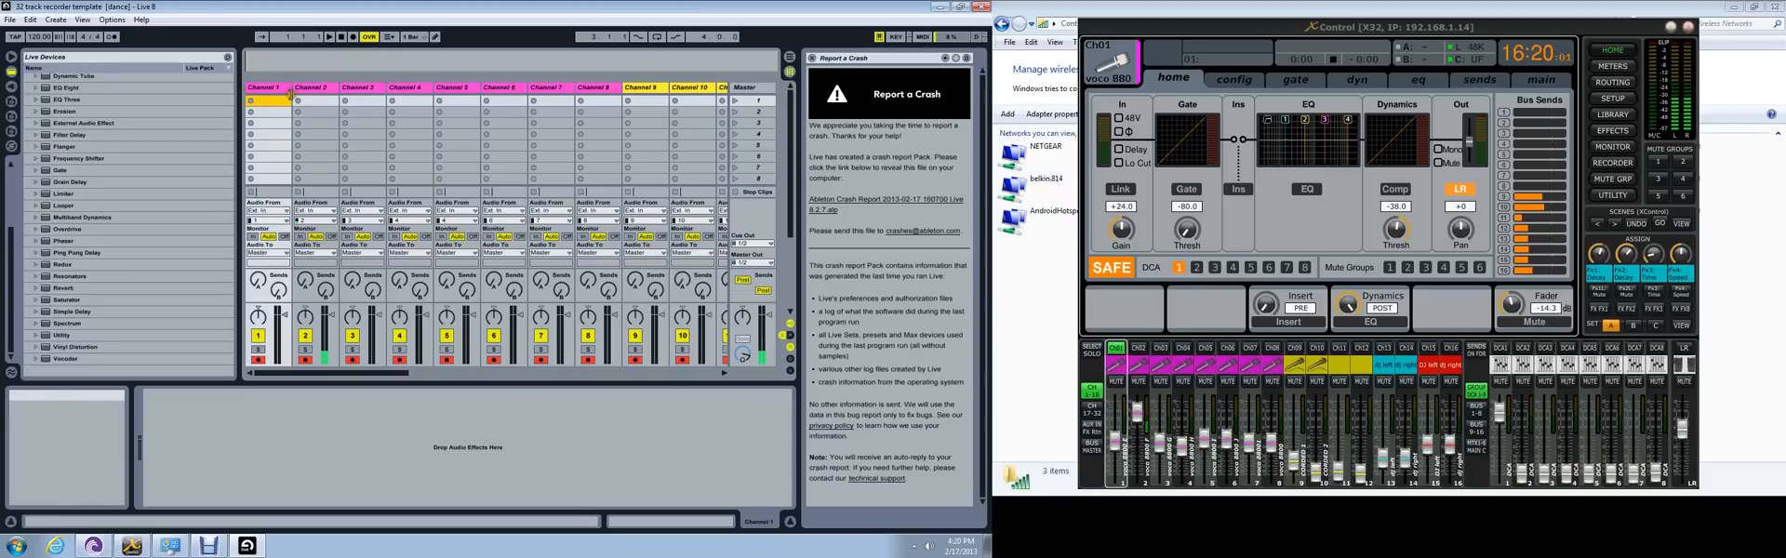
pyautogui.moveTo(607, 86)
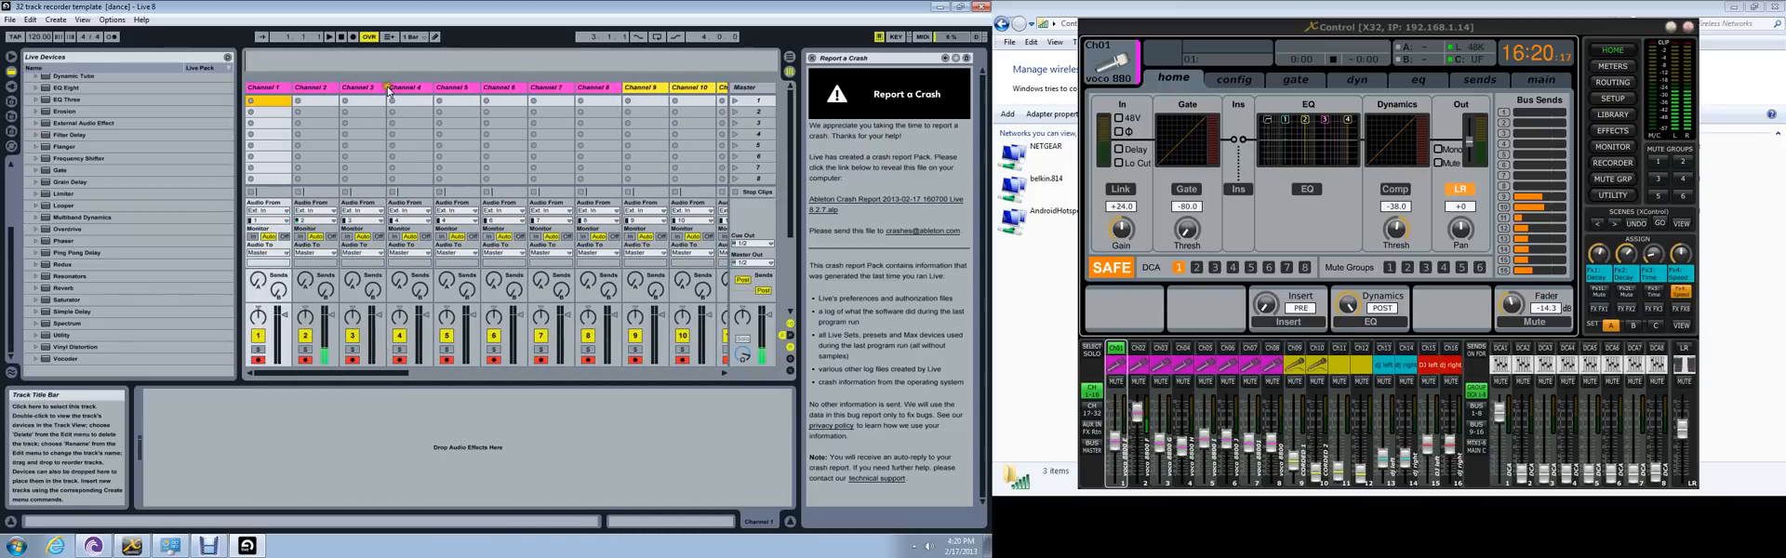
pyautogui.click(400, 87)
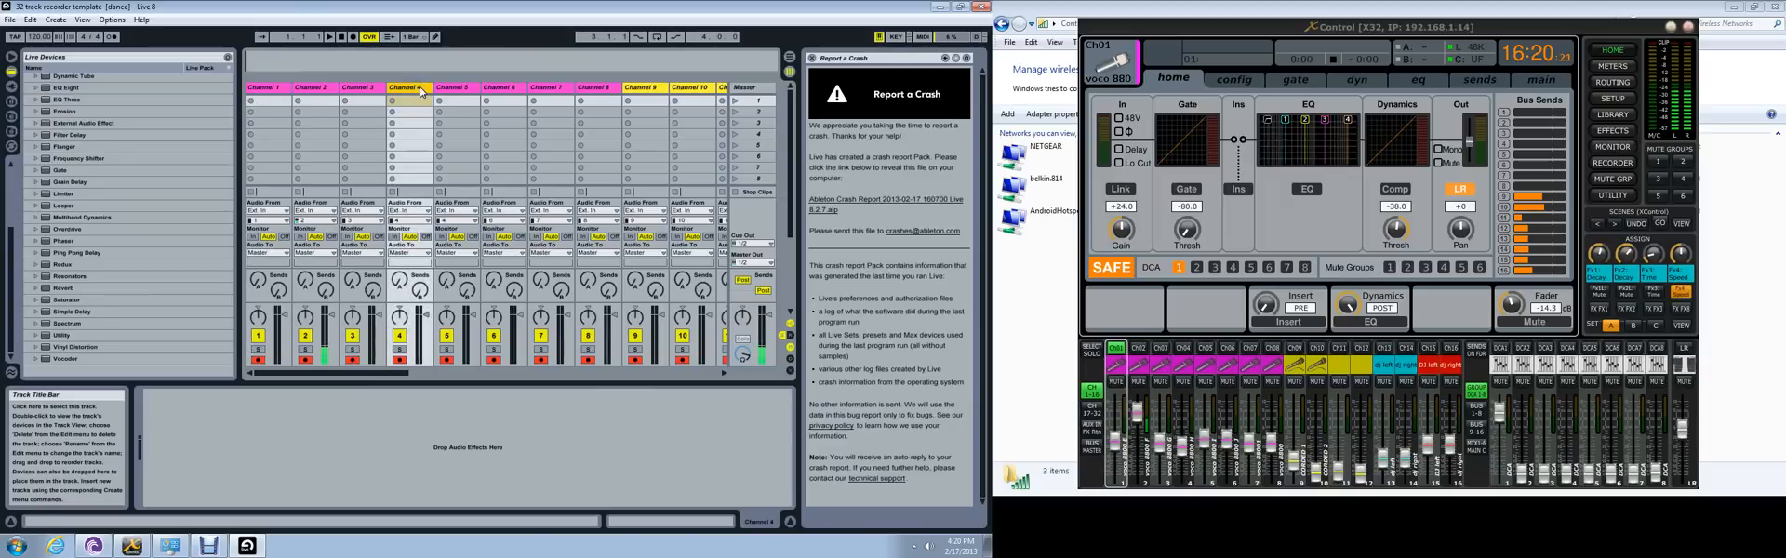
# Open the Channel 4 track's context menu to pick its yellow color.
pyautogui.rightClick(421, 87)
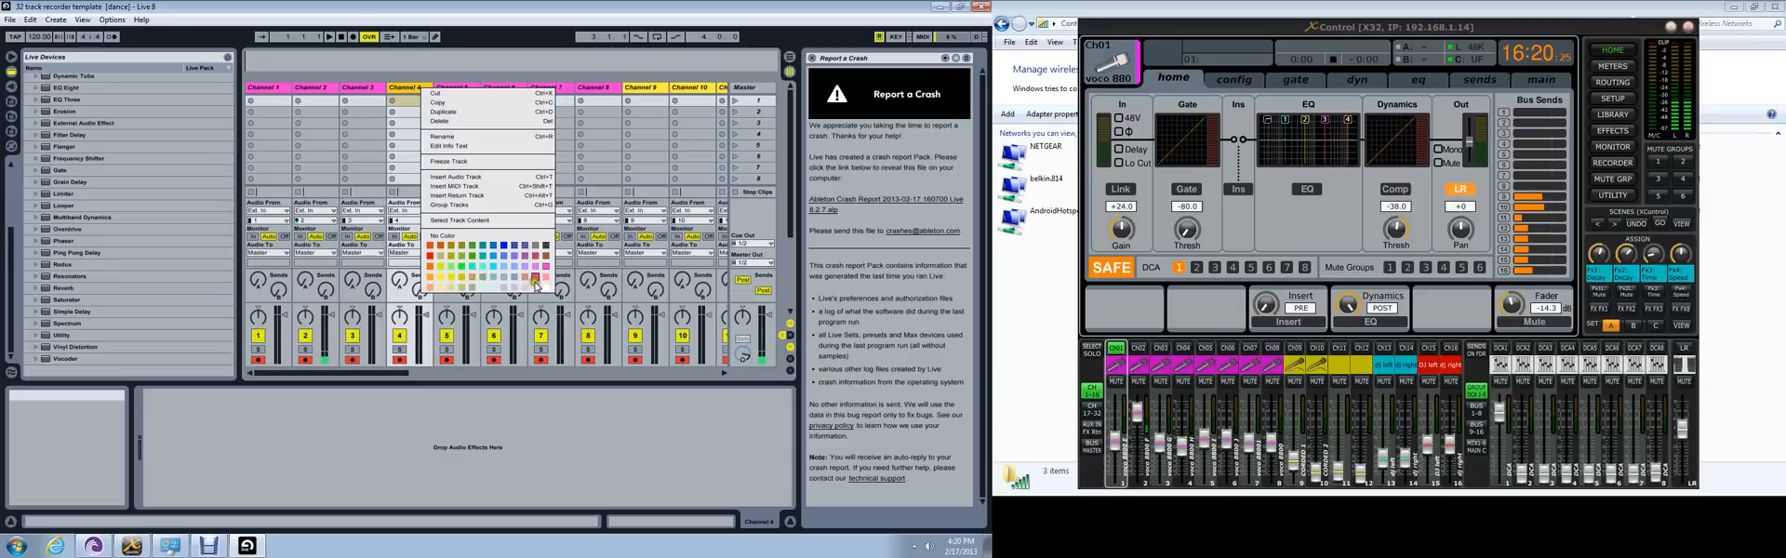
pyautogui.moveTo(478, 220)
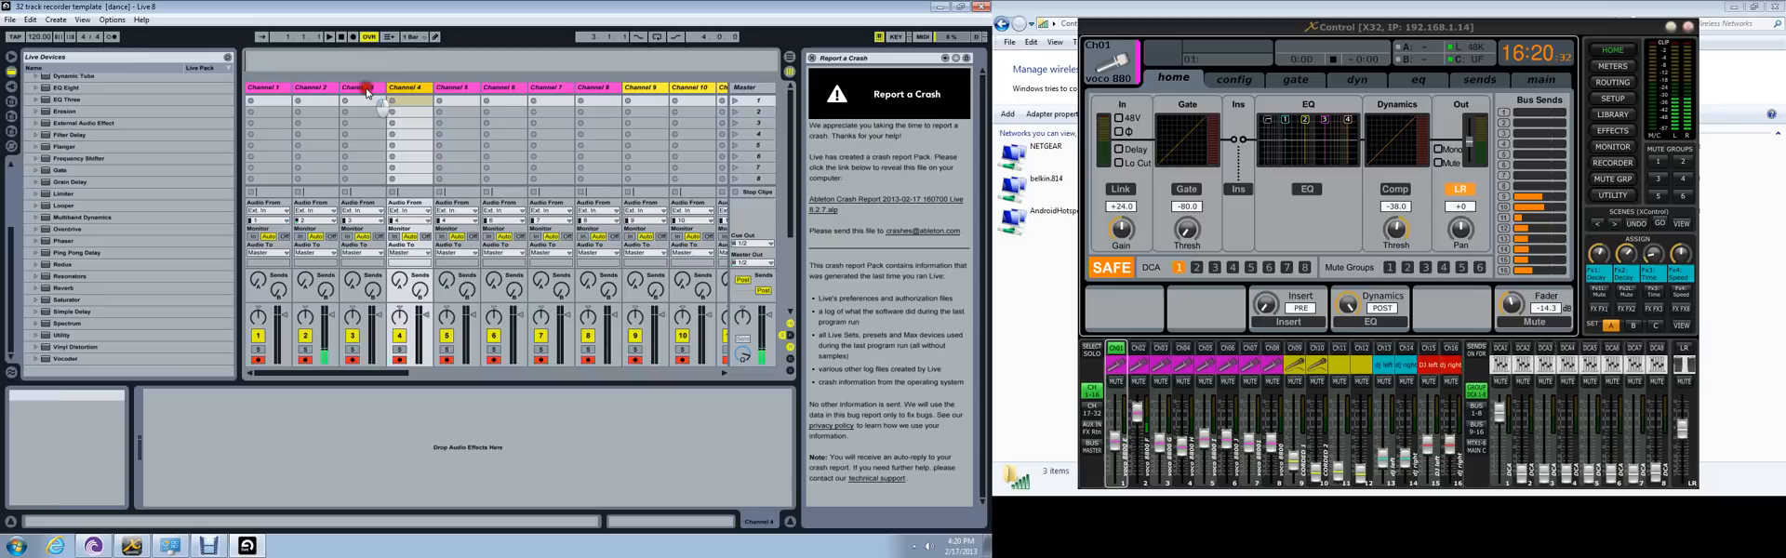
pyautogui.moveTo(558, 159)
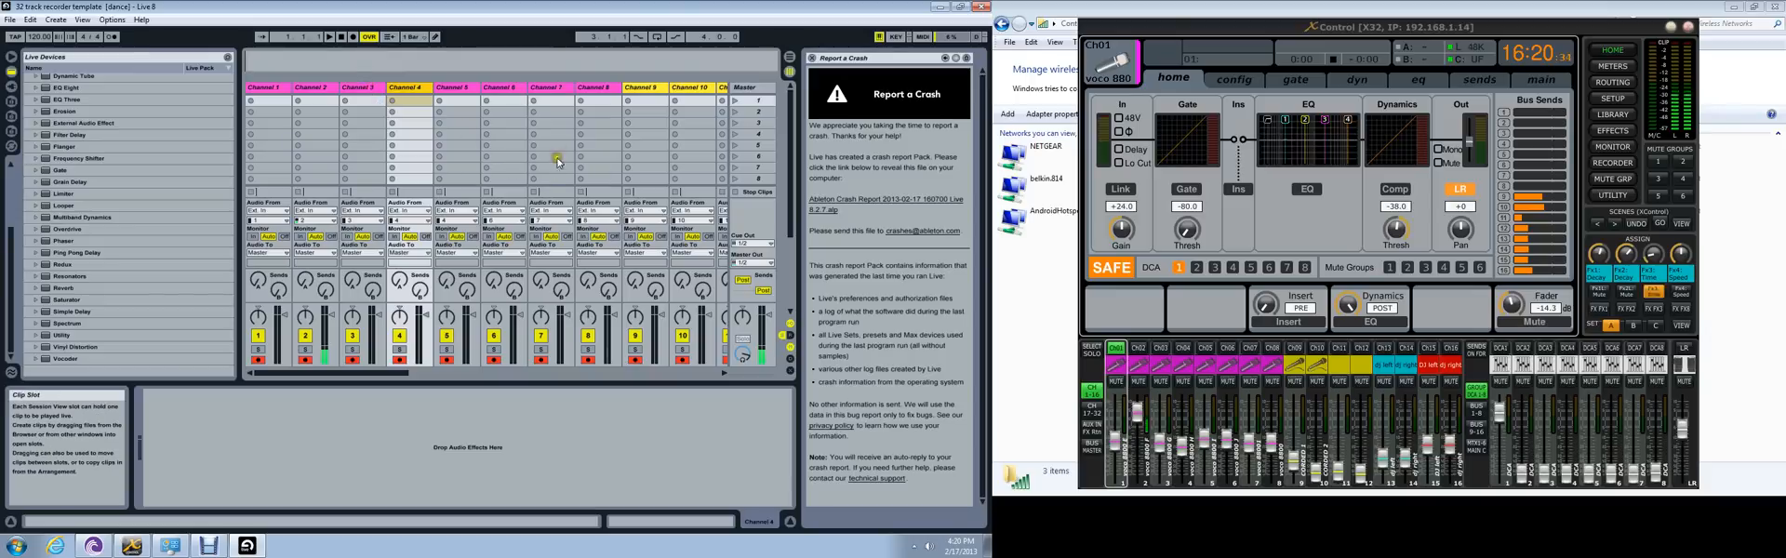
pyautogui.moveTo(478, 85)
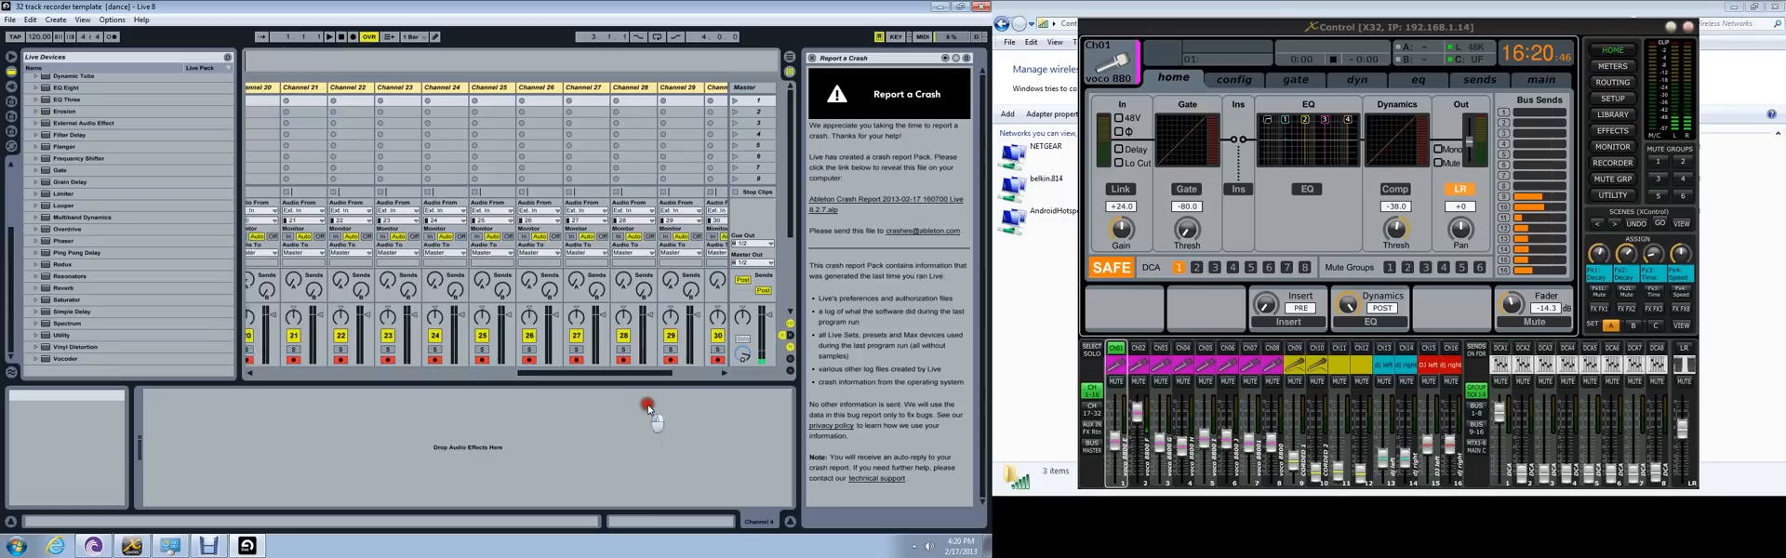
pyautogui.hscroll(-3)
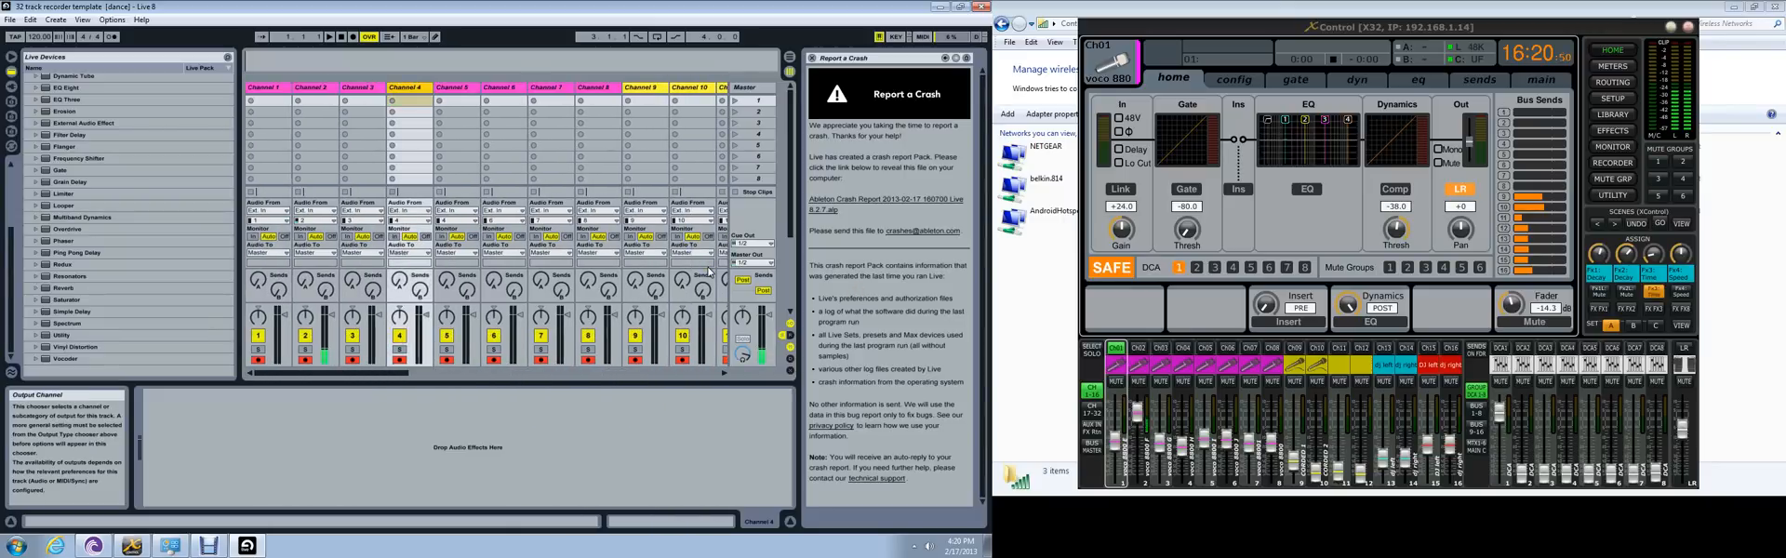
pyautogui.moveTo(262, 260)
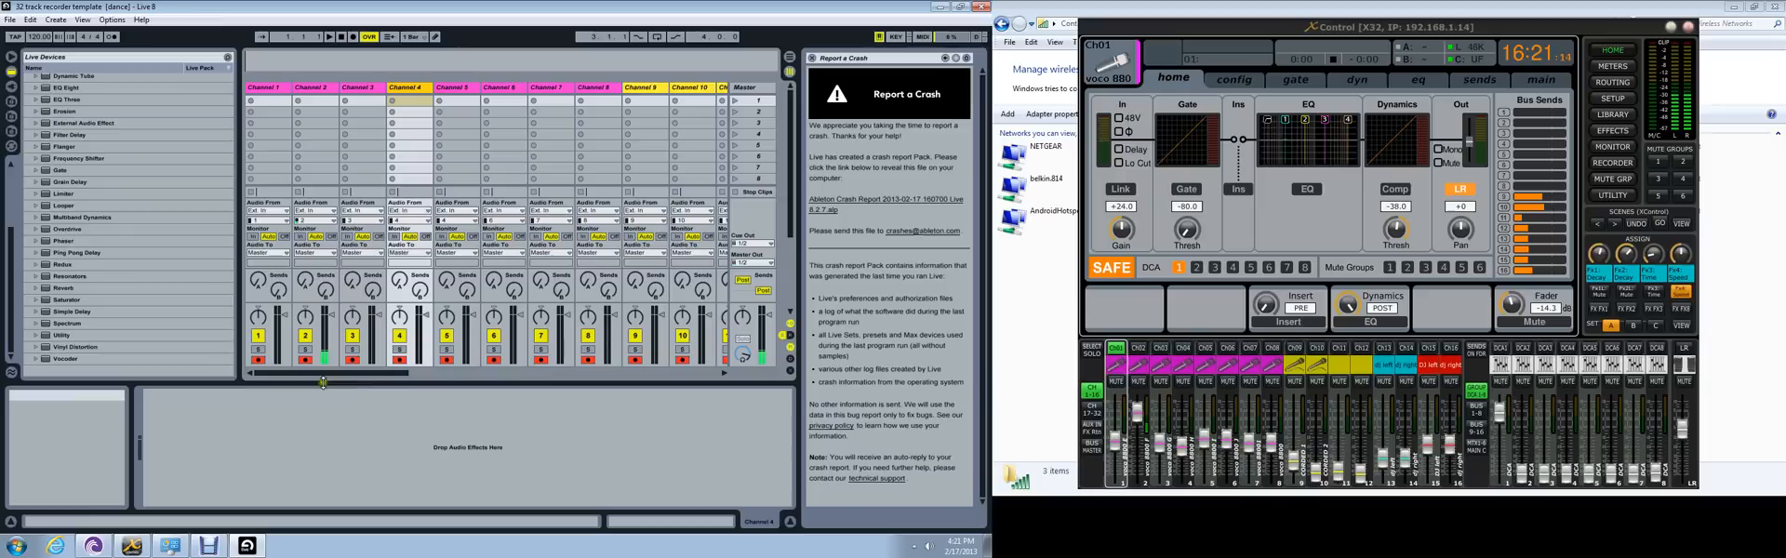
pyautogui.moveTo(541, 345)
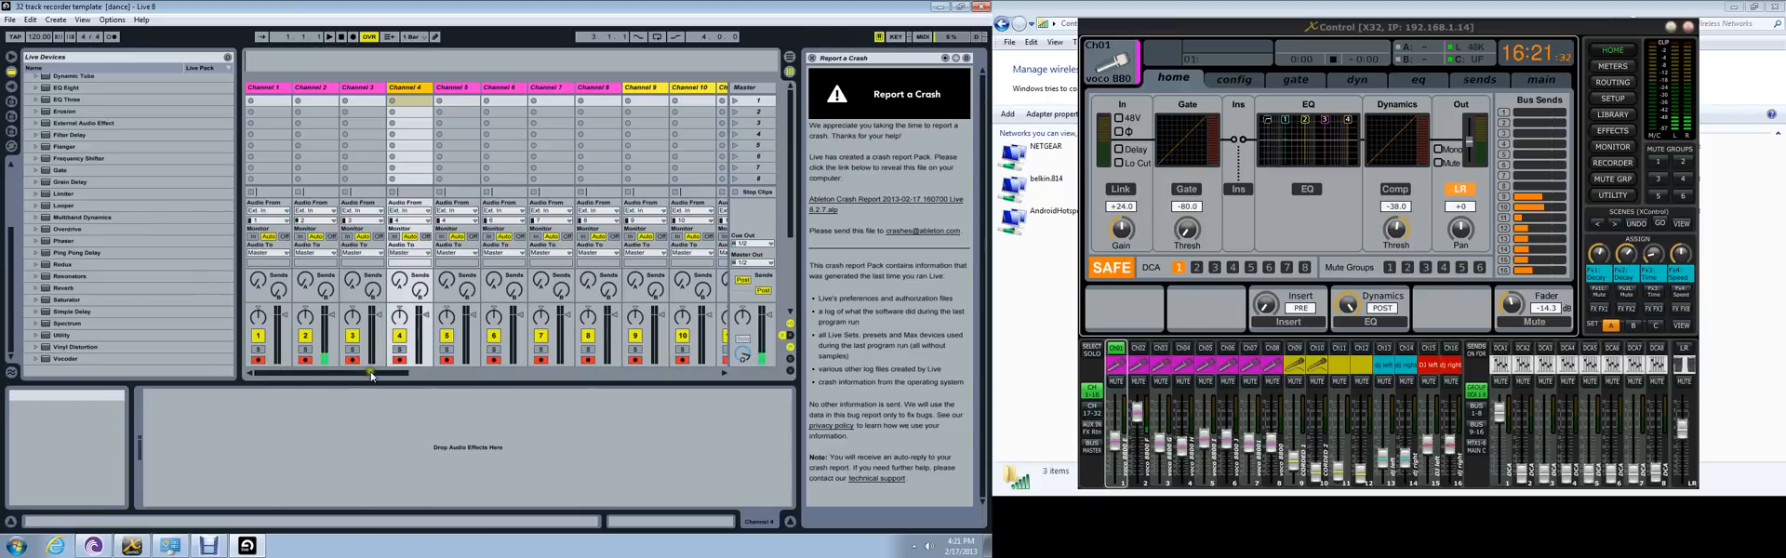
pyautogui.hscroll(3)
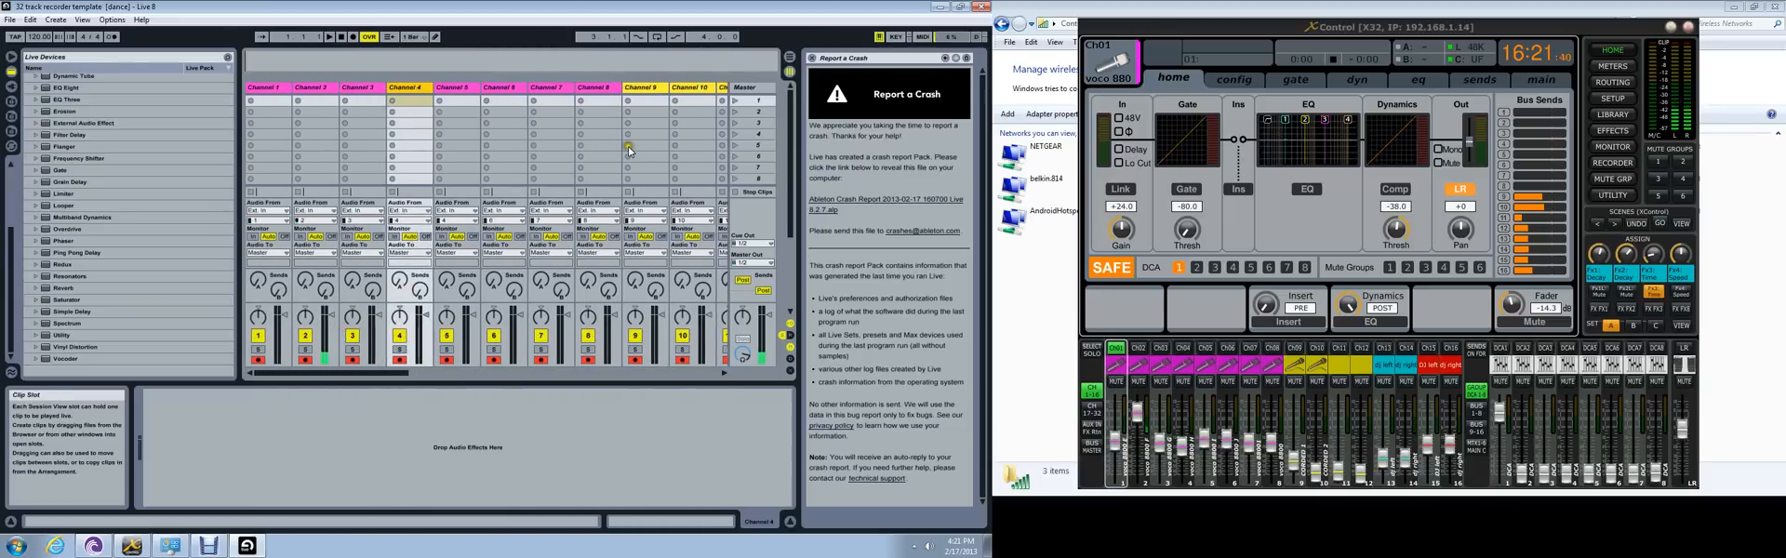
pyautogui.moveTo(478, 168)
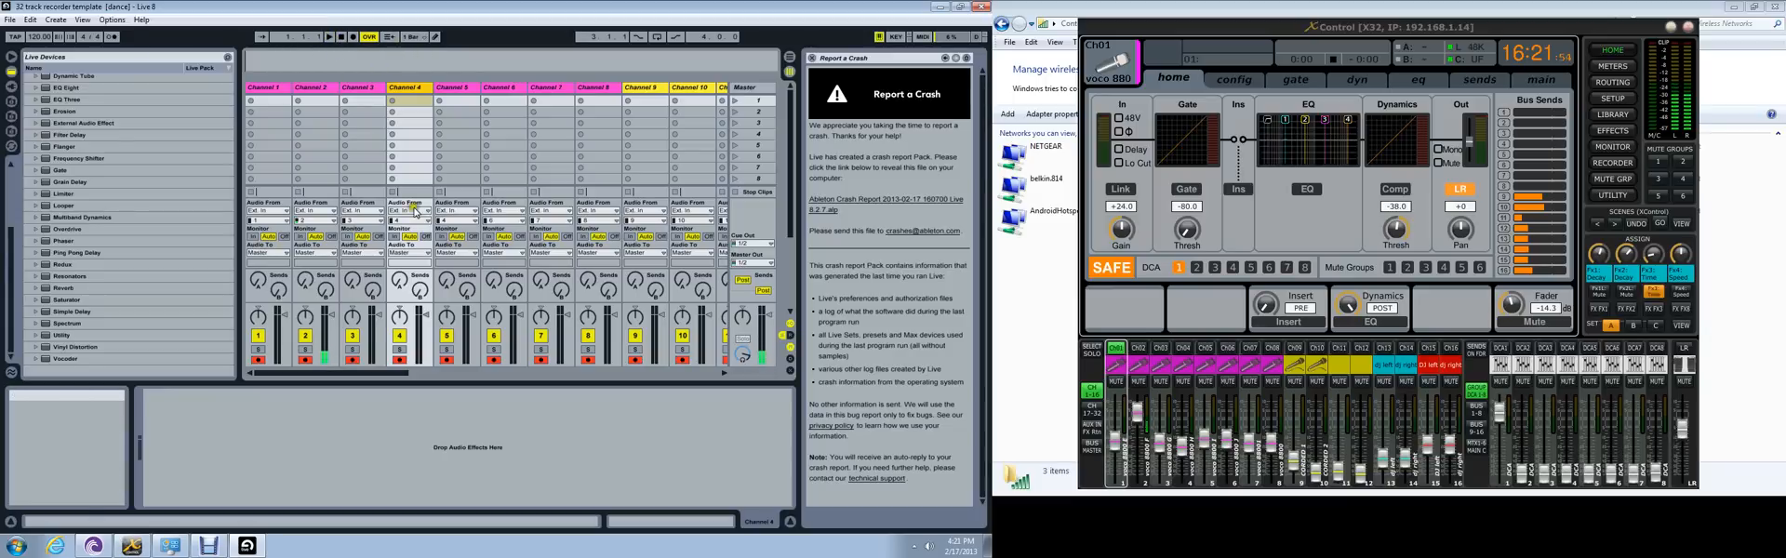
pyautogui.moveTo(413, 295)
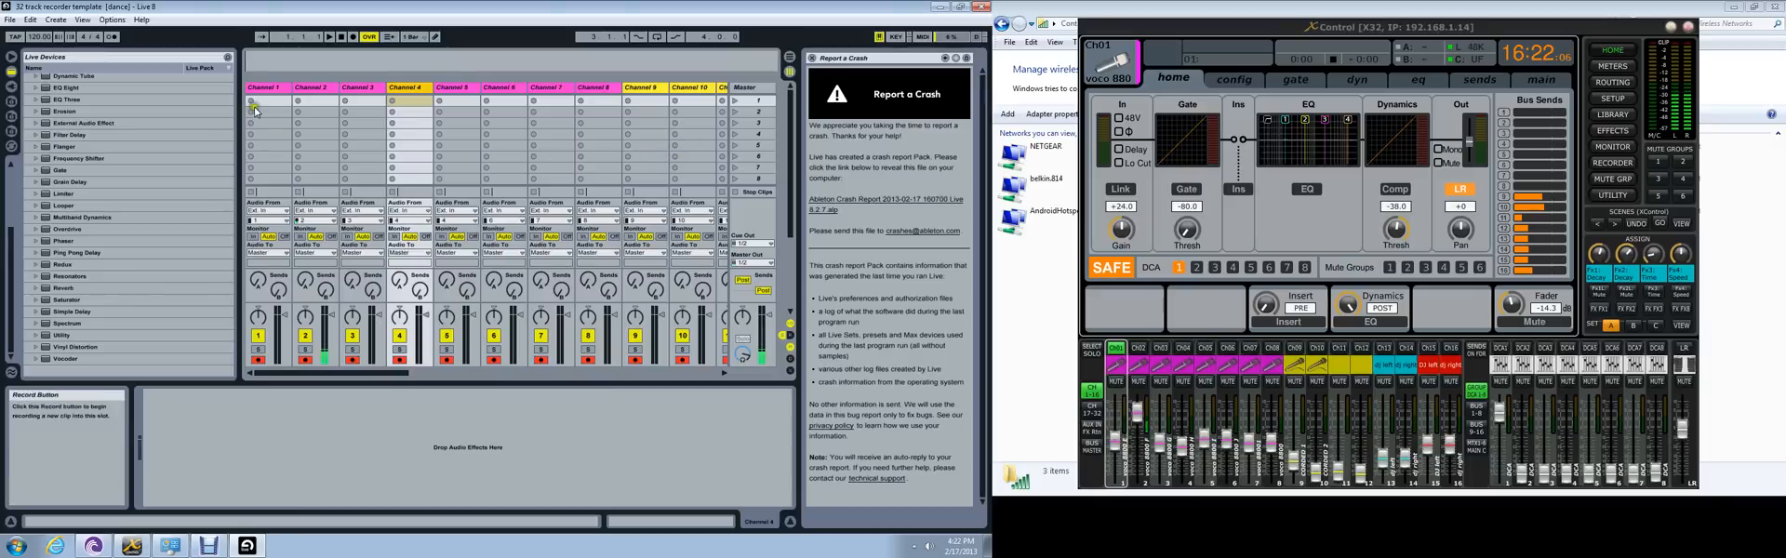
pyautogui.moveTo(256, 99)
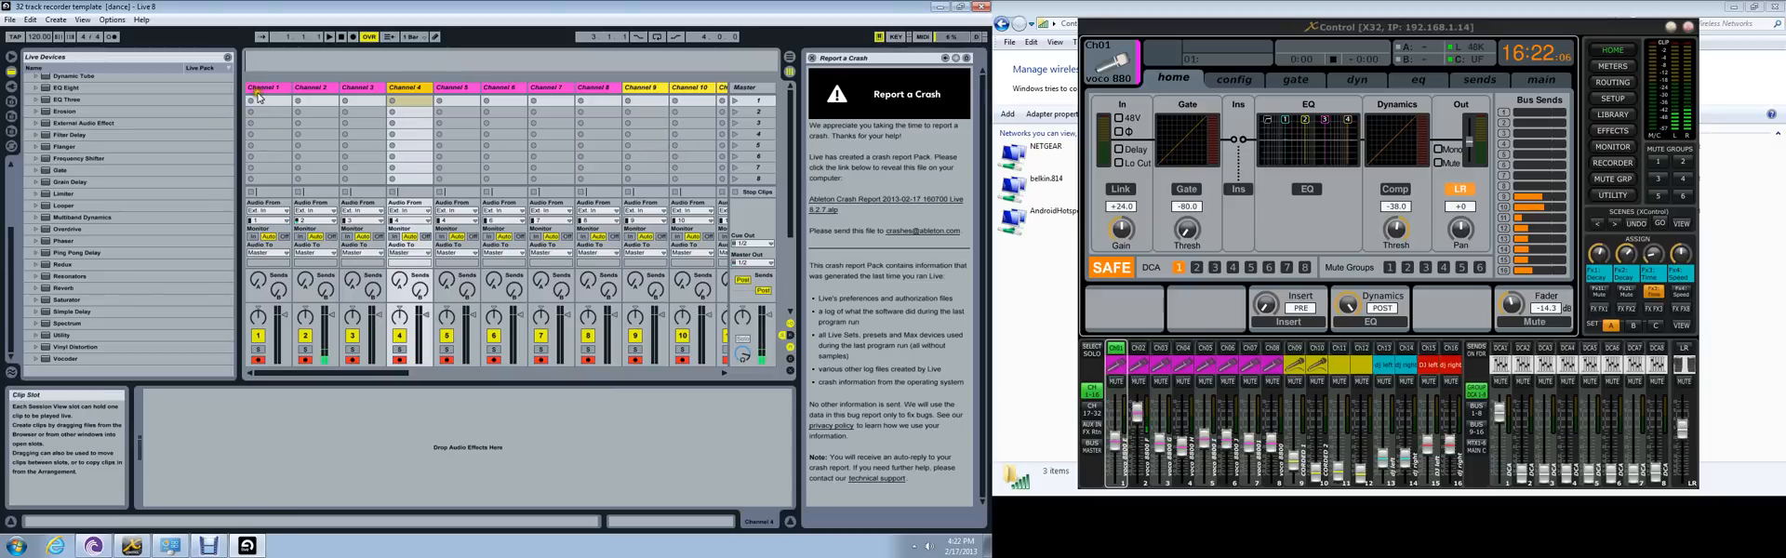